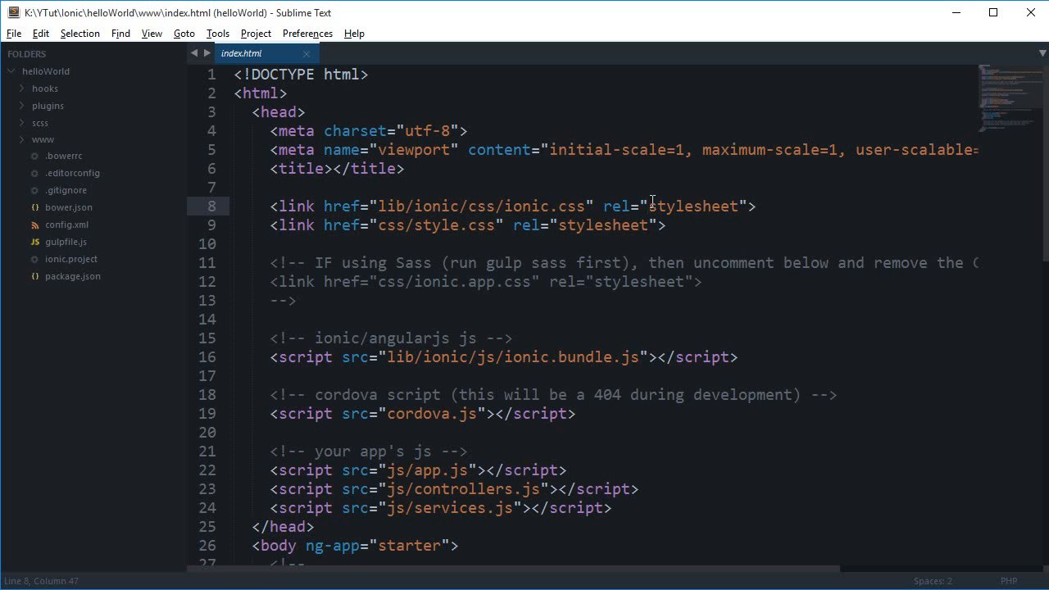
{"action": "mouse_move", "coordinate": [97, 172]}
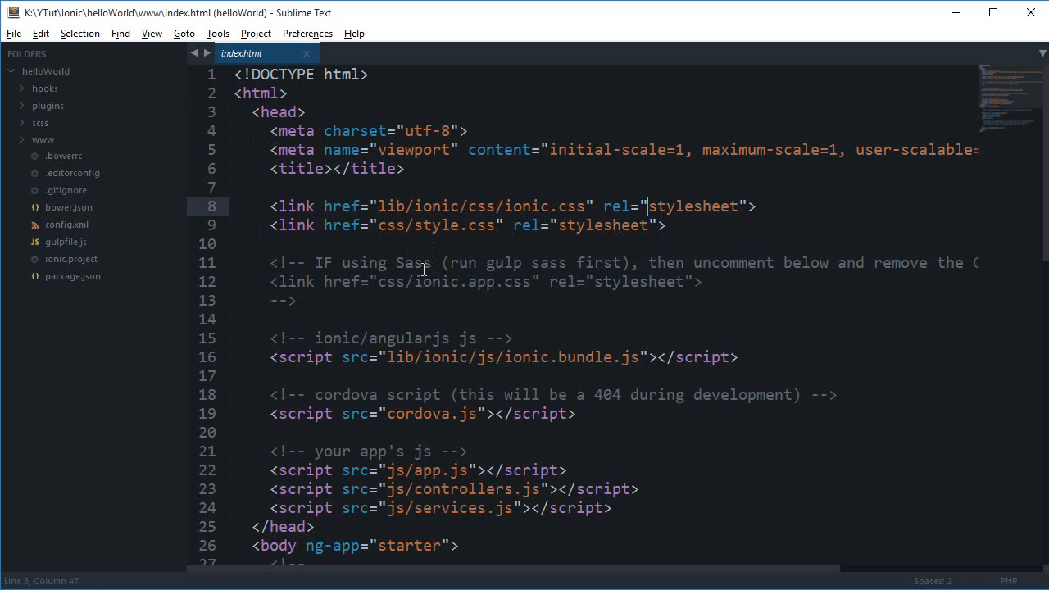
{"action": "mouse_move", "coordinate": [452, 312]}
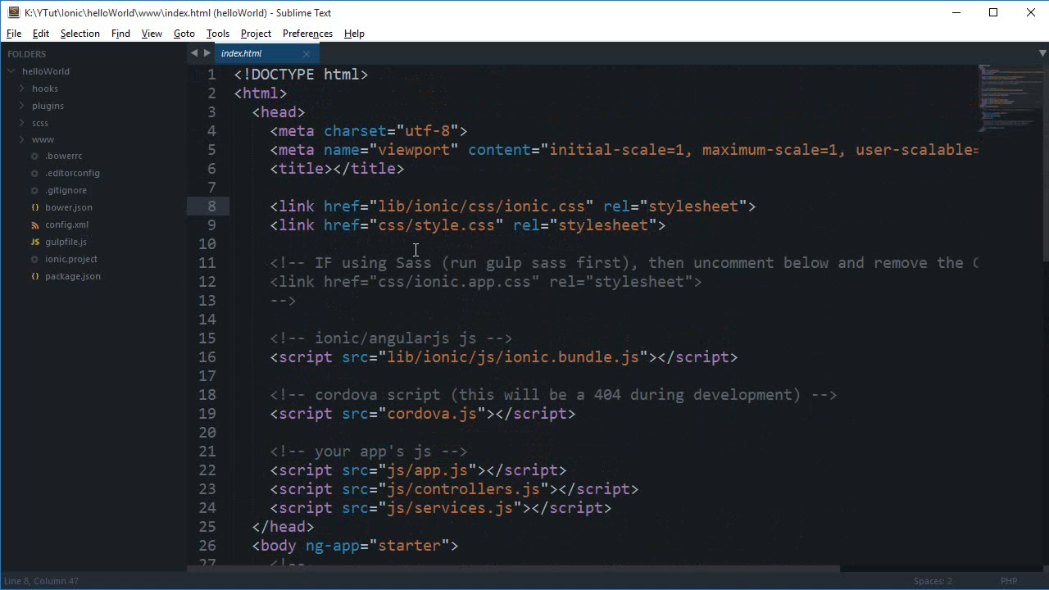
- Expand hooks and its after_prepare folder to view 010_add_platform_class.js
{"action": "scroll", "scroll_direction": "down", "scroll_amount": 3}
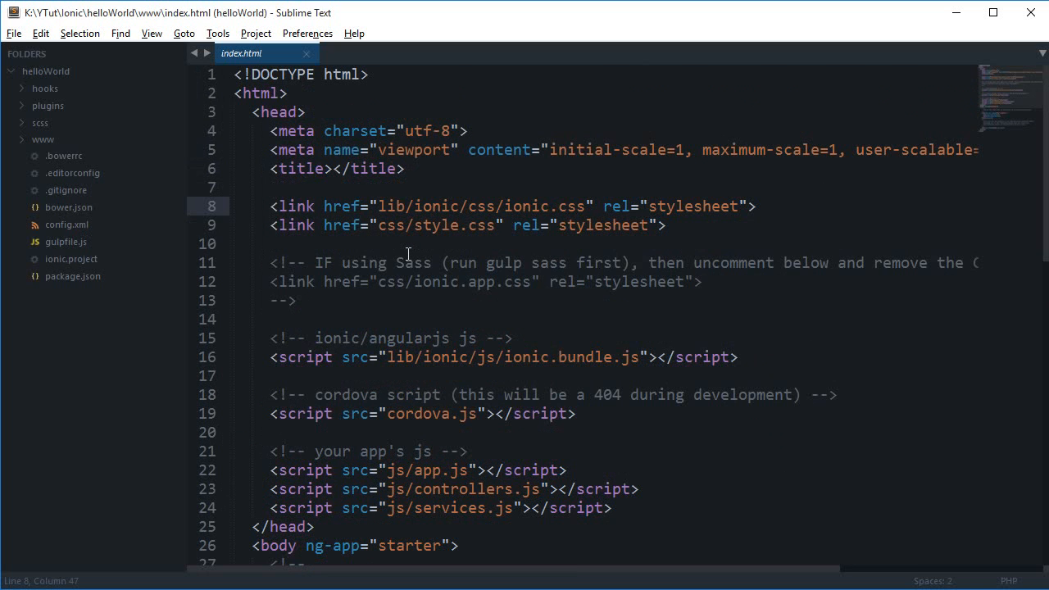
{"action": "mouse_move", "coordinate": [112, 76]}
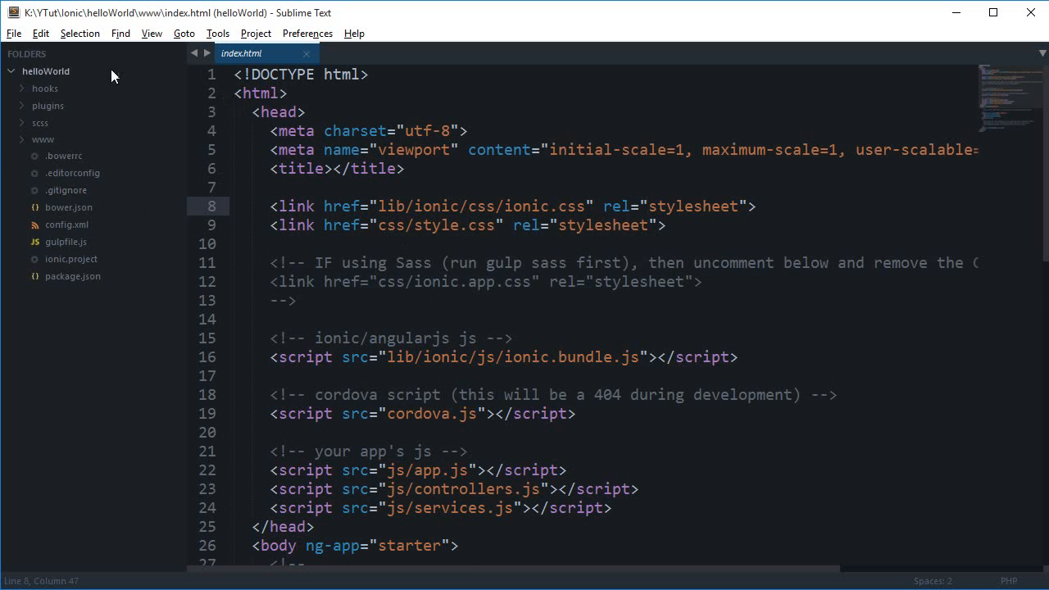
{"action": "left_click", "coordinate": [44, 88]}
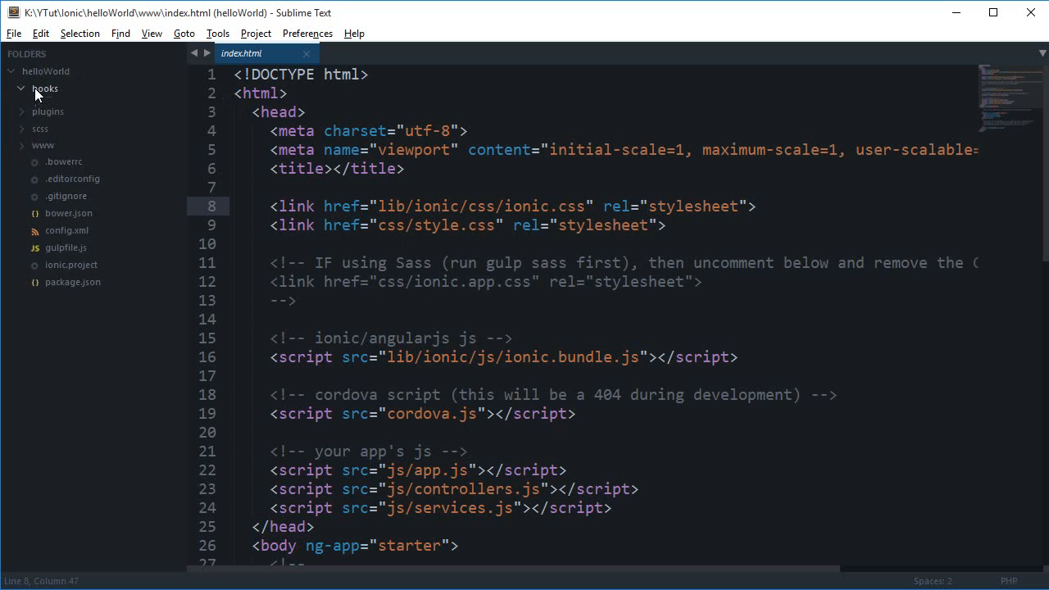
{"action": "left_click", "coordinate": [45, 89]}
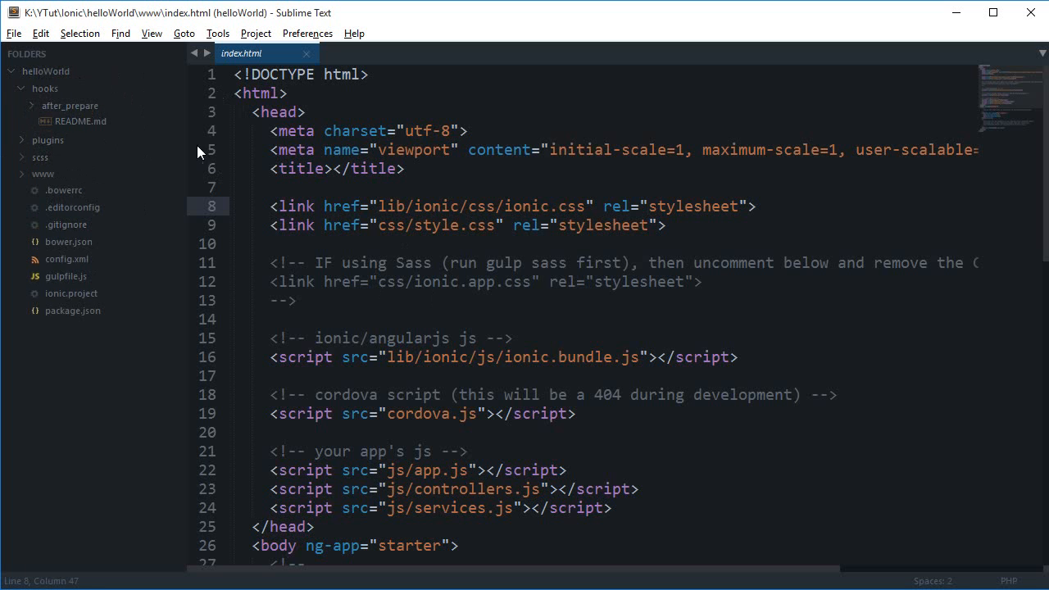
{"action": "mouse_move", "coordinate": [446, 418]}
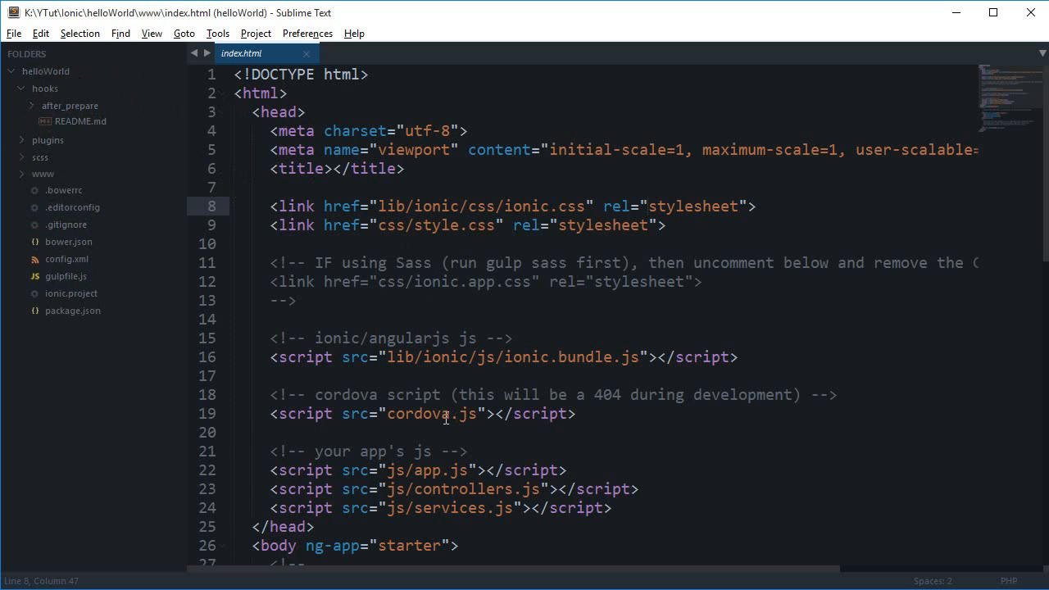
{"action": "double_click", "coordinate": [419, 413]}
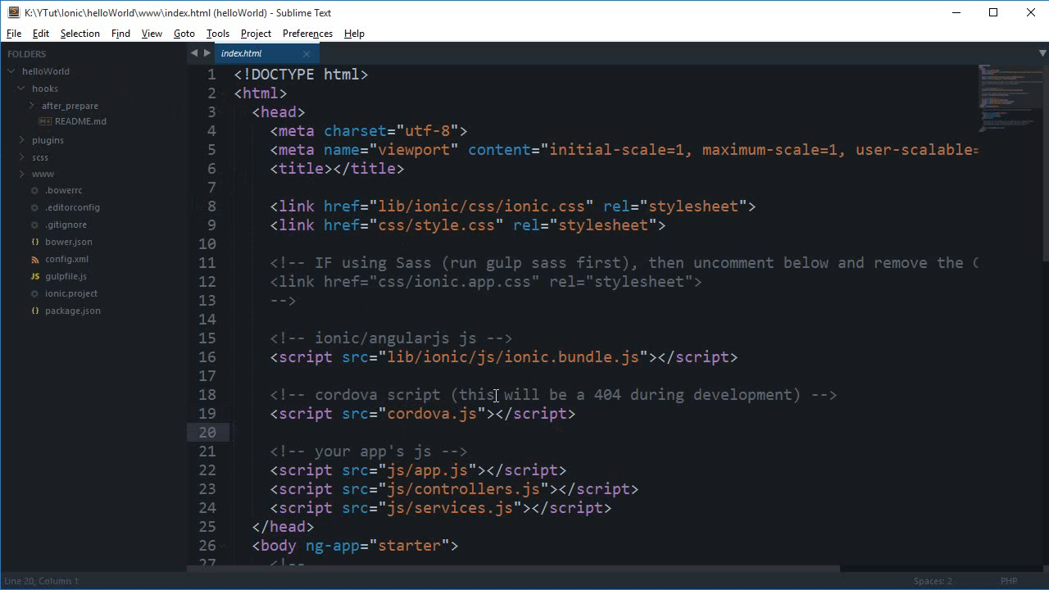
{"action": "mouse_move", "coordinate": [485, 397]}
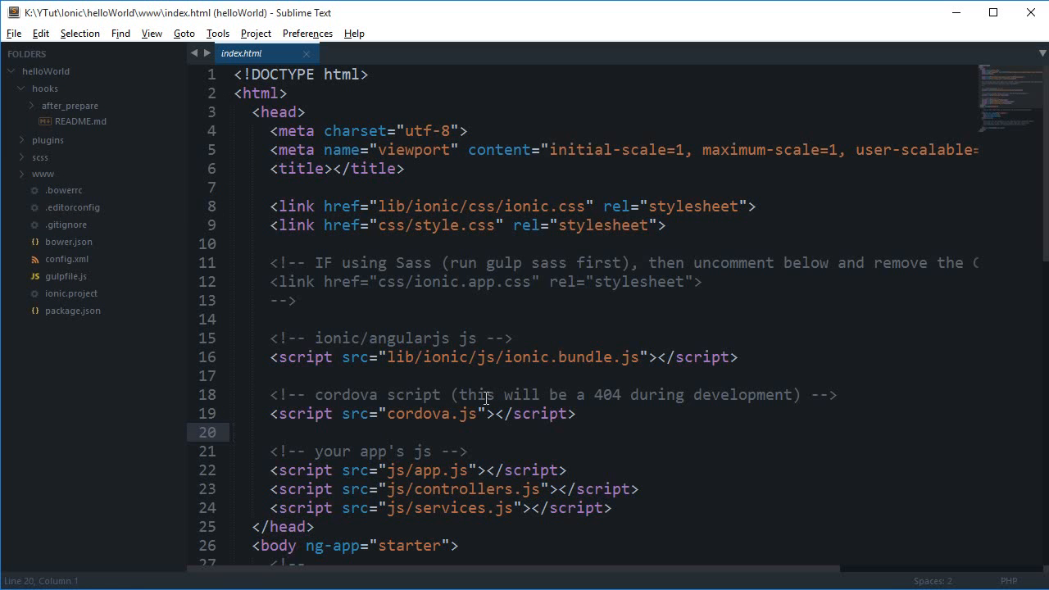
{"action": "mouse_move", "coordinate": [443, 404]}
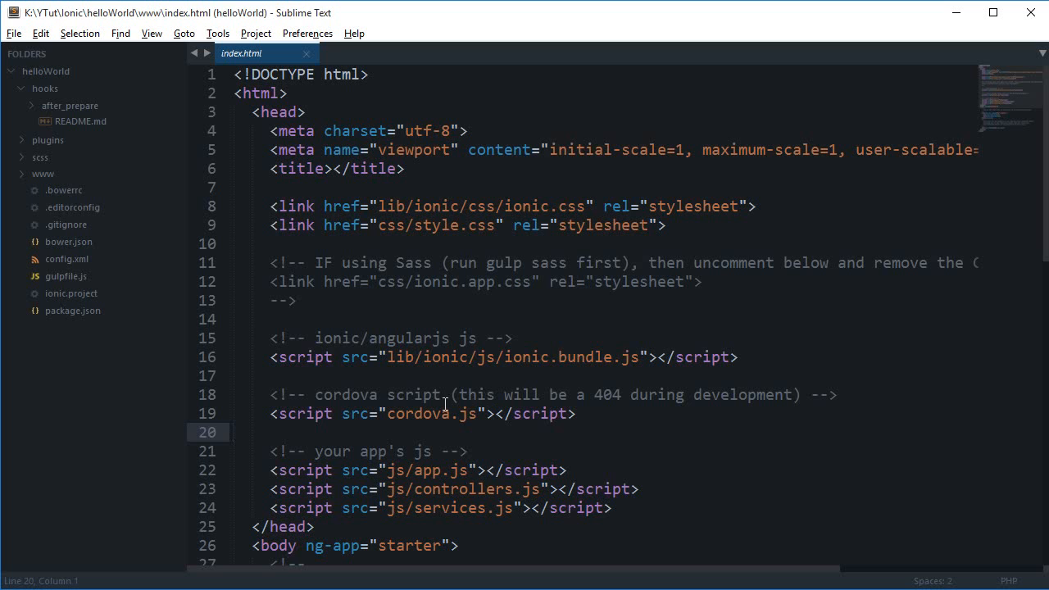
{"action": "left_click", "coordinate": [70, 105]}
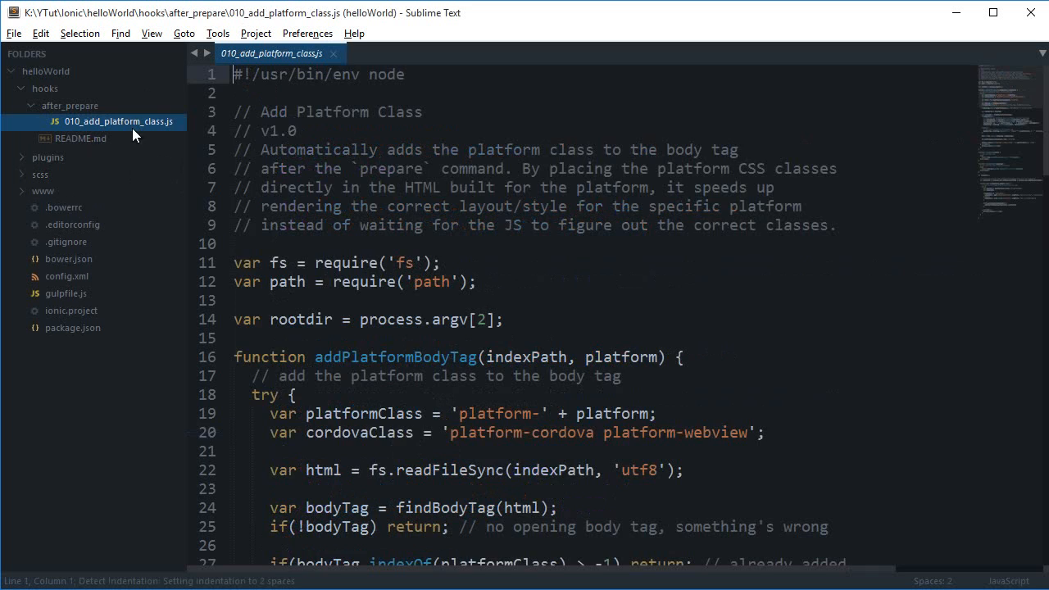
{"action": "scroll", "scroll_direction": "down", "scroll_amount": 3}
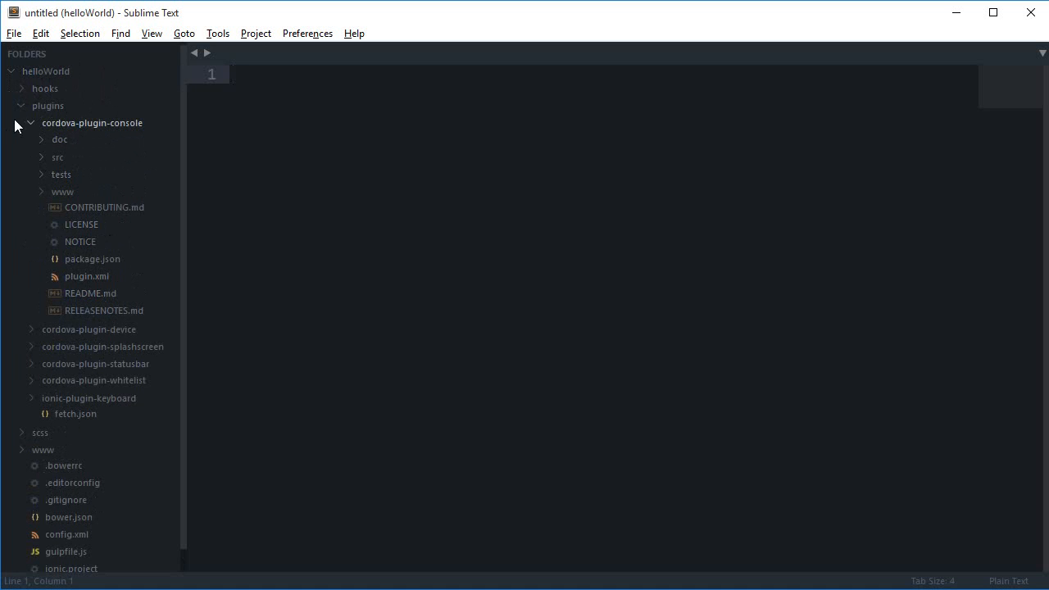
- Collapse cordova-plugin-console and look over the six plugin folders and fetch.json
{"action": "left_click", "coordinate": [29, 123]}
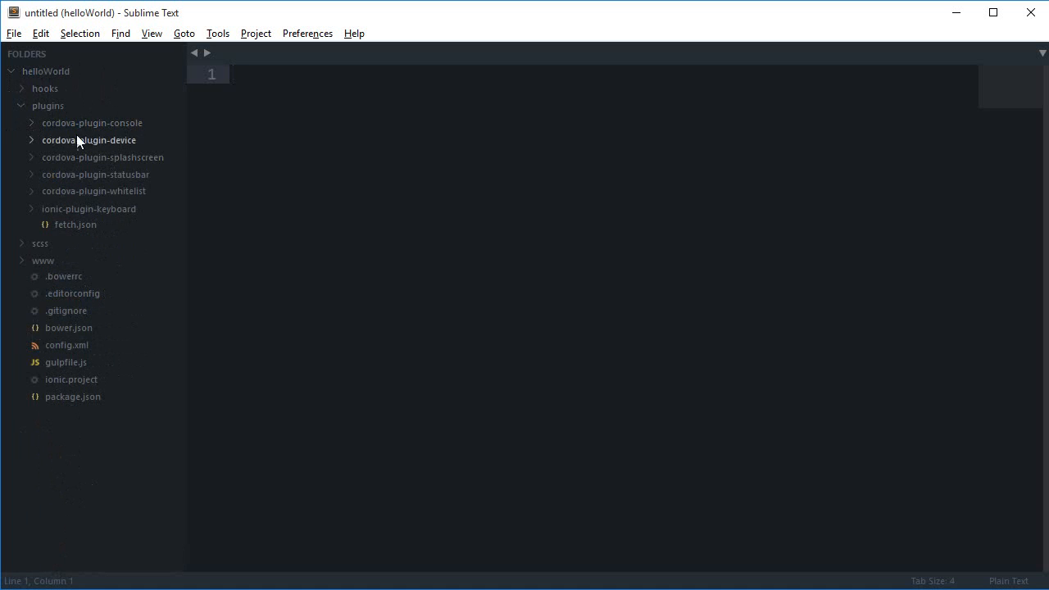
{"action": "left_click", "coordinate": [102, 156]}
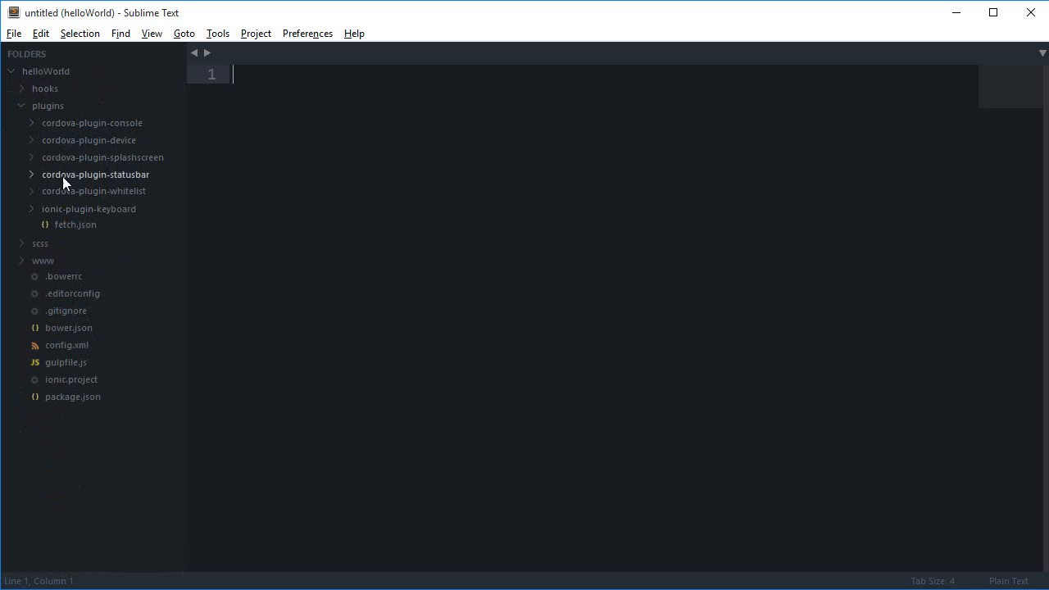
{"action": "mouse_move", "coordinate": [135, 184]}
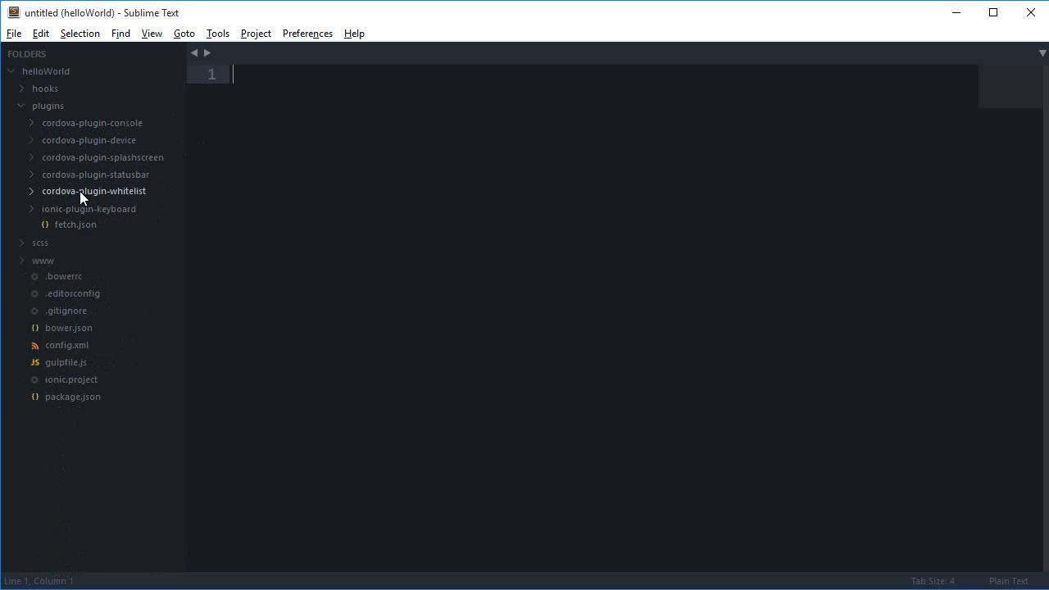
{"action": "mouse_move", "coordinate": [150, 241]}
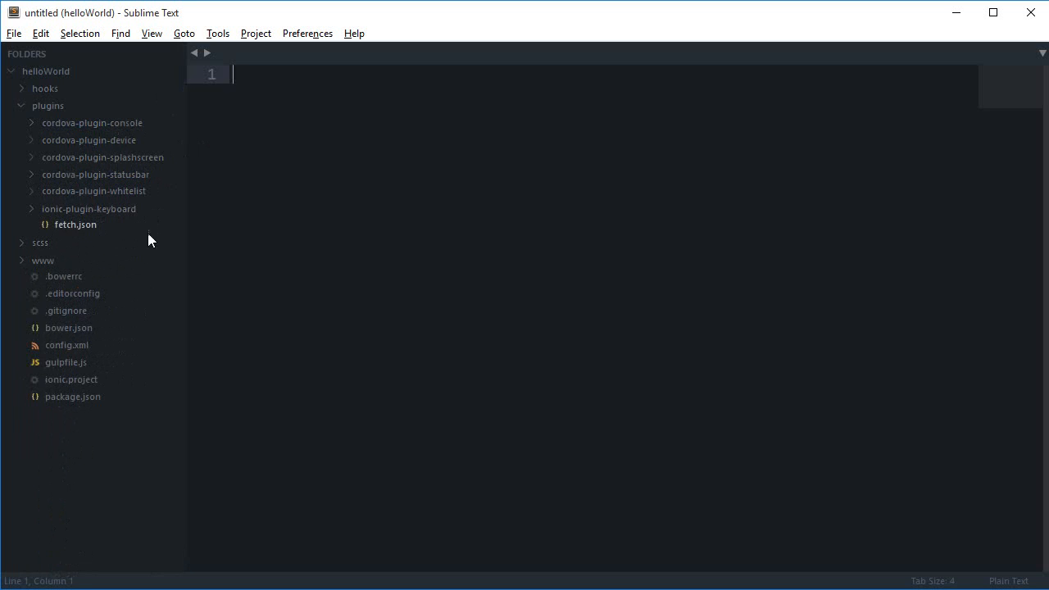
{"action": "mouse_move", "coordinate": [103, 201]}
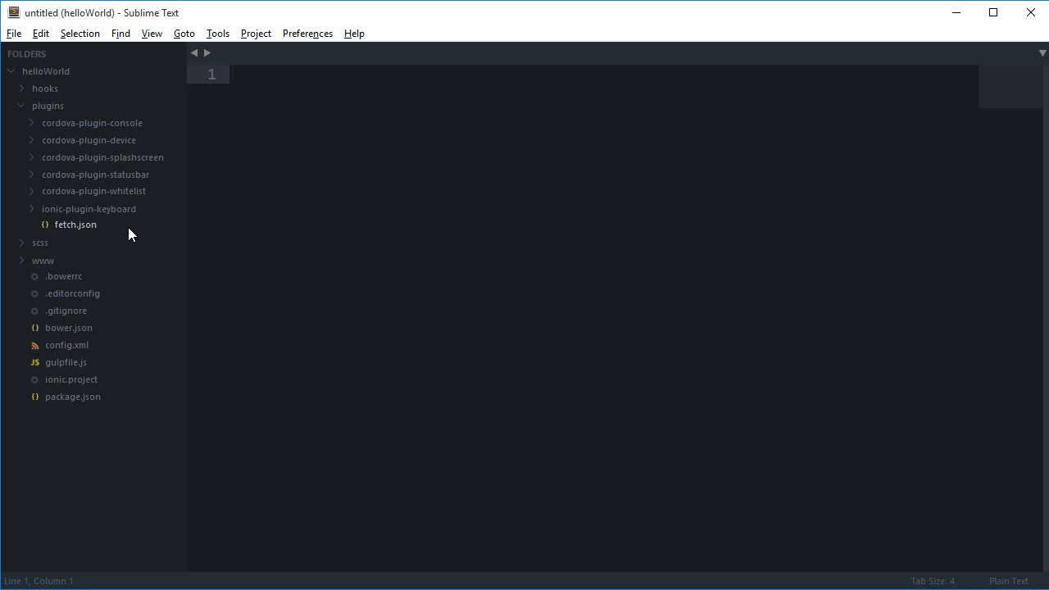
- Collapse plugins, read ionic.app.scss from scss, and check www's empty style.css
{"action": "left_click", "coordinate": [48, 105]}
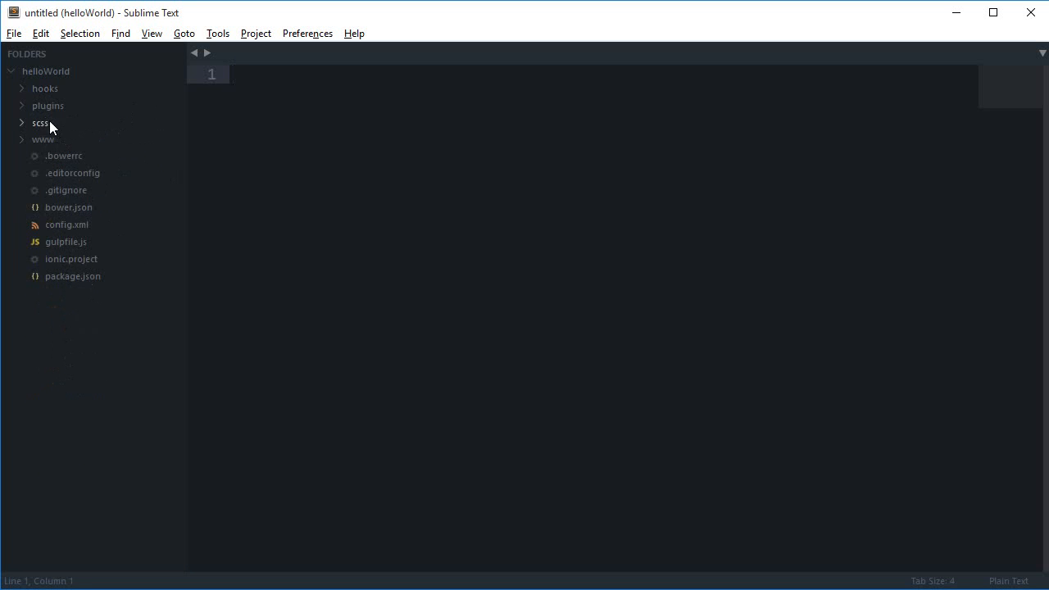
{"action": "left_click", "coordinate": [40, 123]}
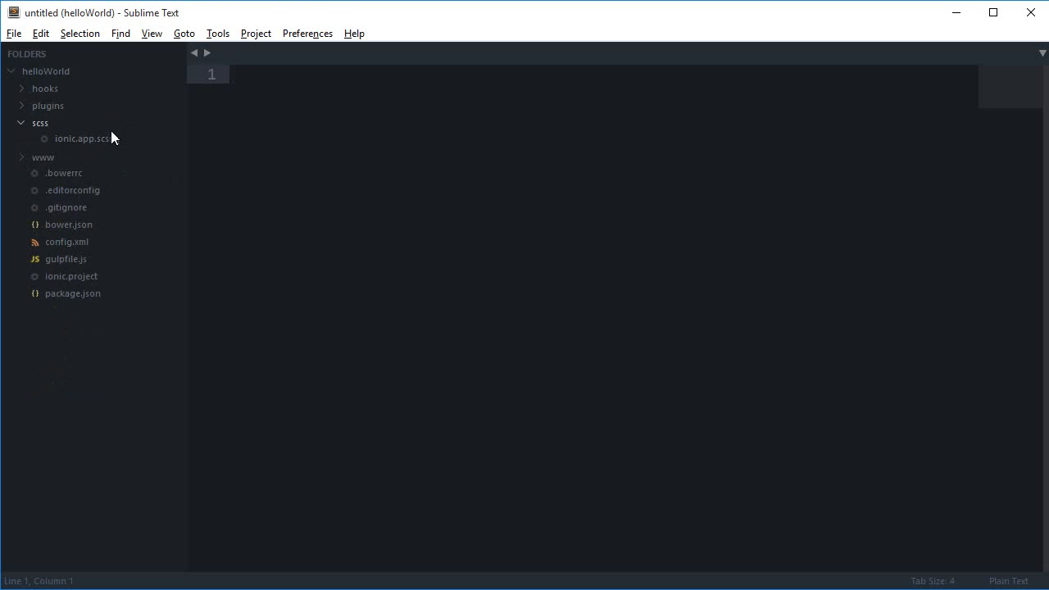
{"action": "double_click", "coordinate": [82, 138]}
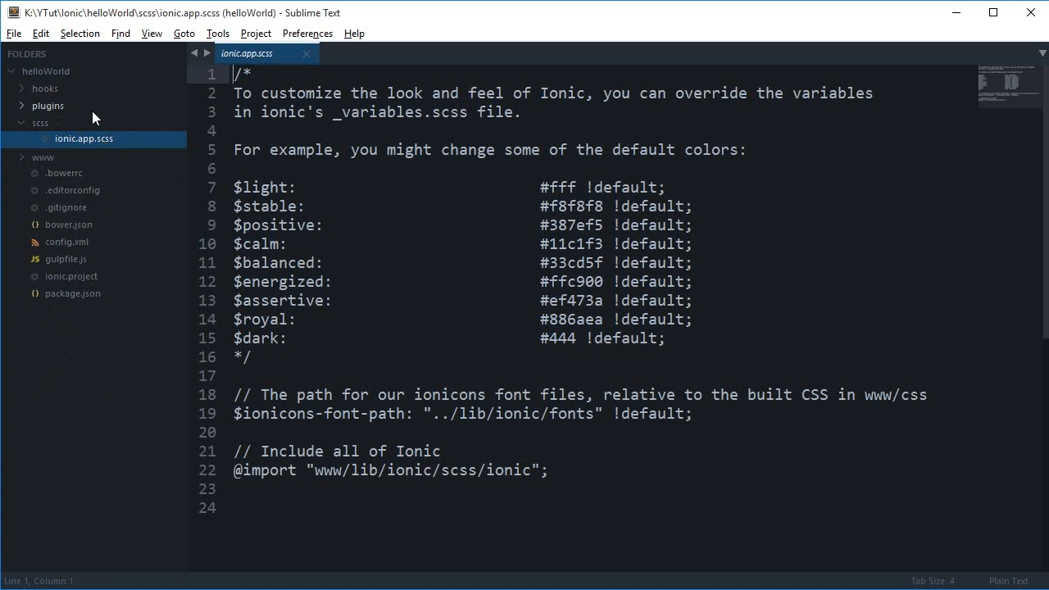
{"action": "scroll", "scroll_direction": "down", "scroll_amount": 3}
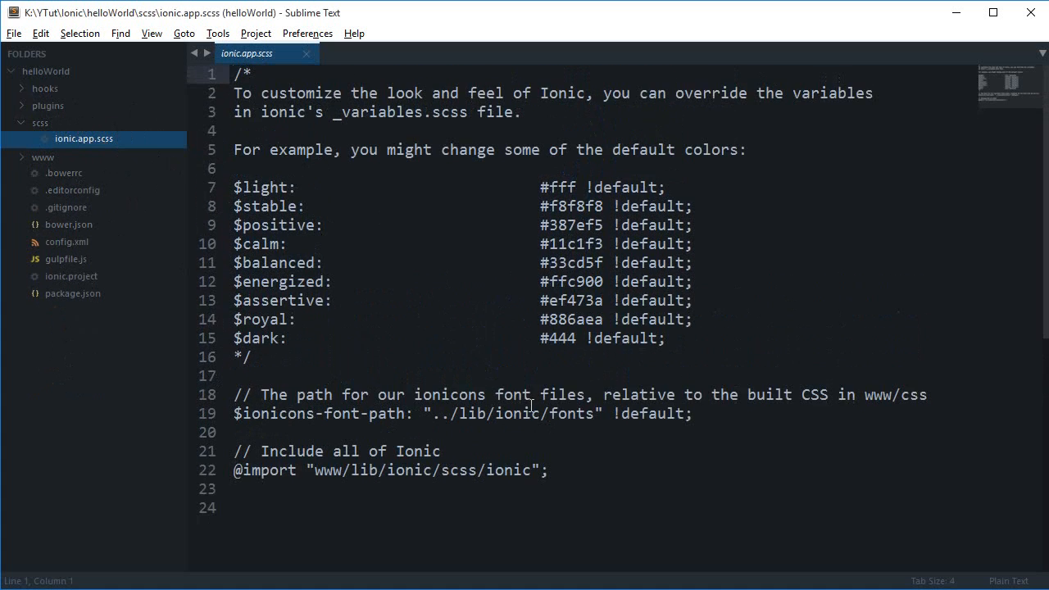
{"action": "mouse_move", "coordinate": [659, 479]}
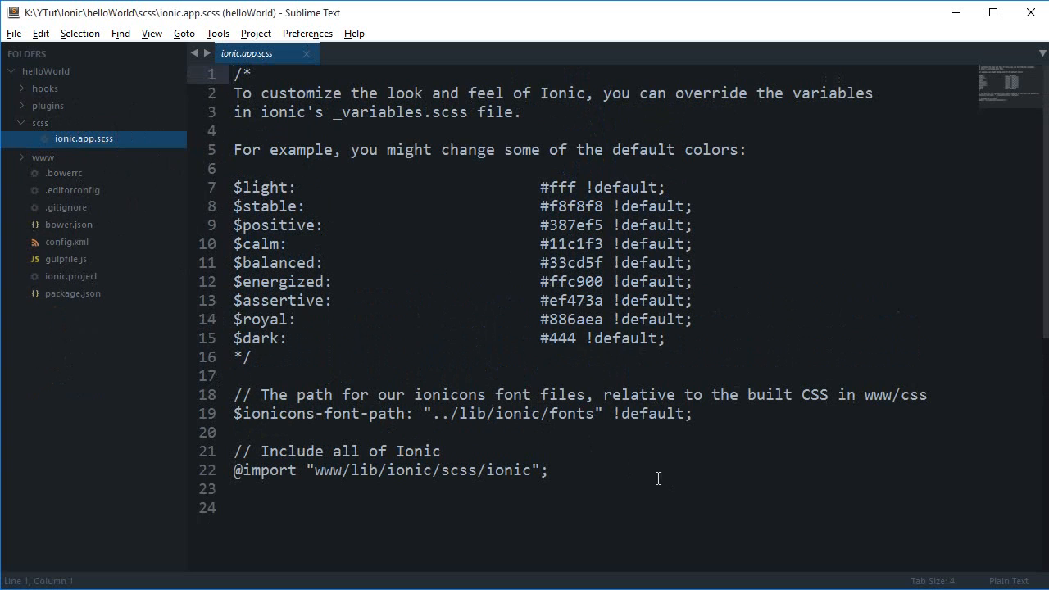
{"action": "mouse_move", "coordinate": [621, 488]}
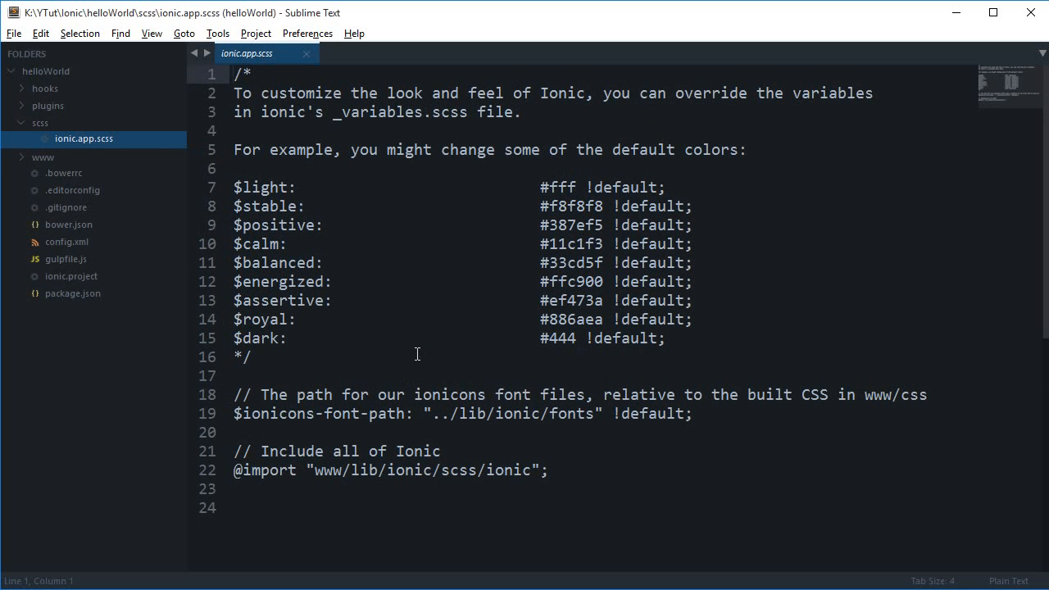
{"action": "left_click", "coordinate": [43, 156]}
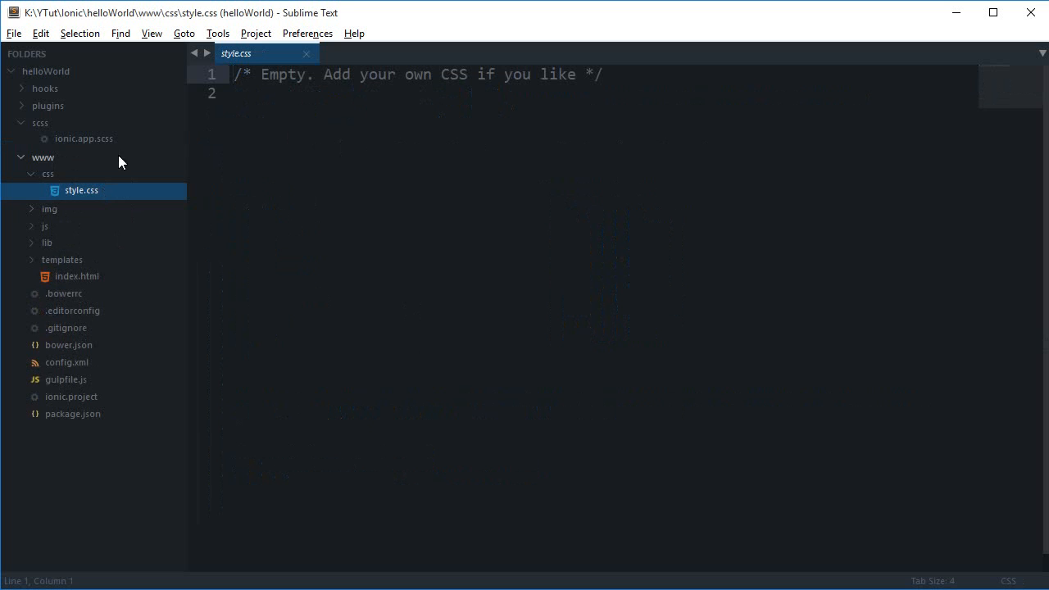
{"action": "mouse_move", "coordinate": [124, 134]}
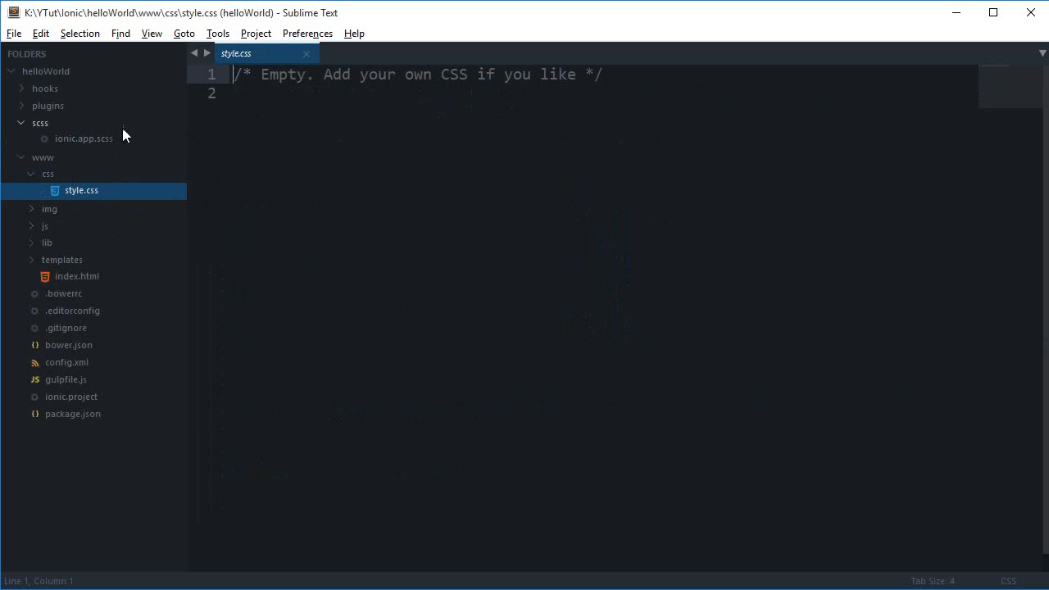
{"action": "left_click", "coordinate": [83, 138]}
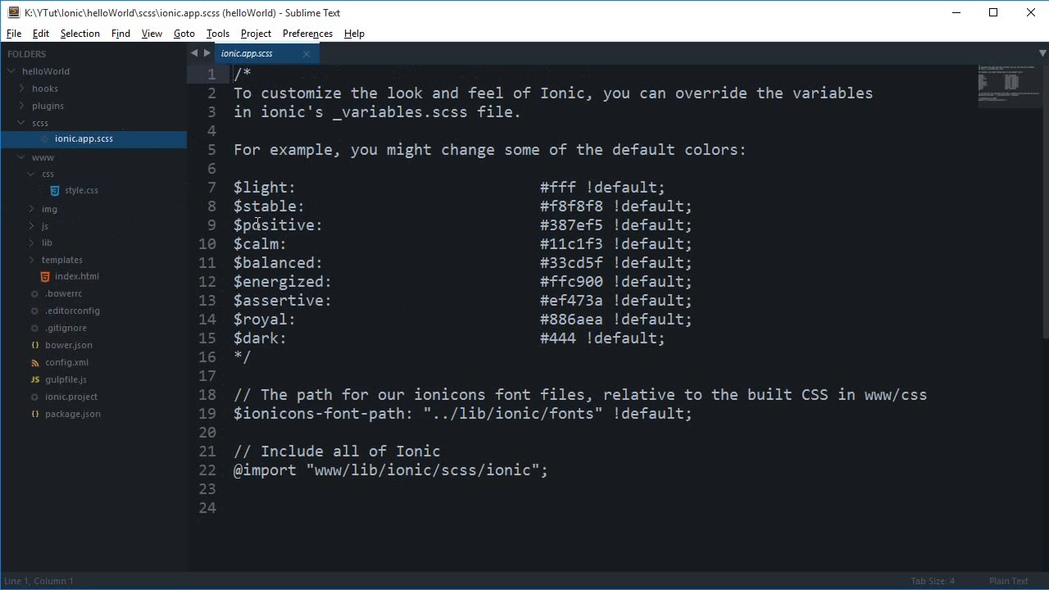
{"action": "mouse_move", "coordinate": [373, 252]}
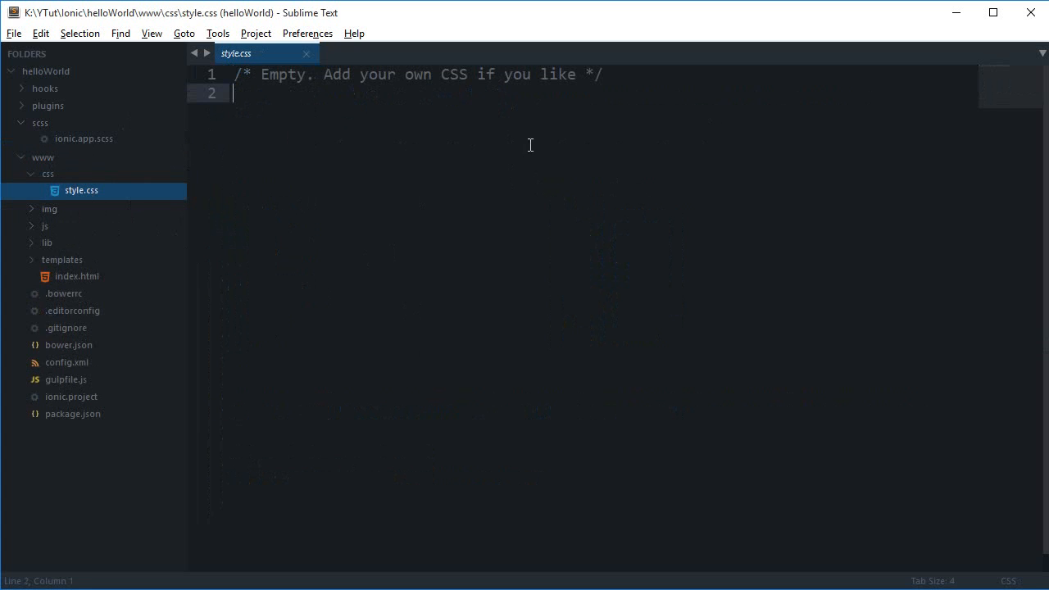
{"action": "mouse_move", "coordinate": [92, 176]}
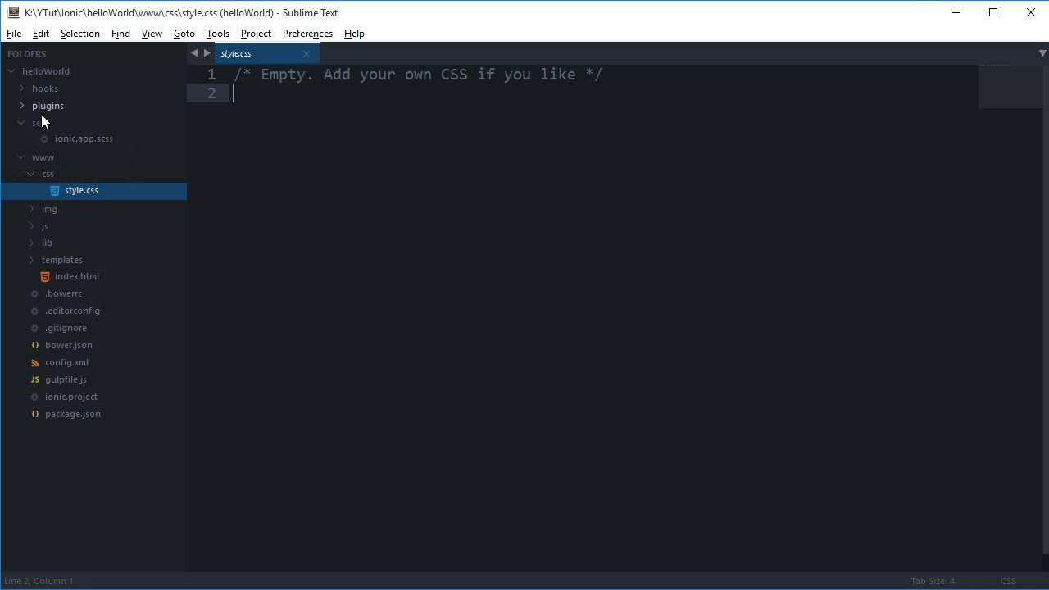
- Collapse scss, preview ionic.png and perry.png from www/img, then collapse img
{"action": "left_click", "coordinate": [40, 122]}
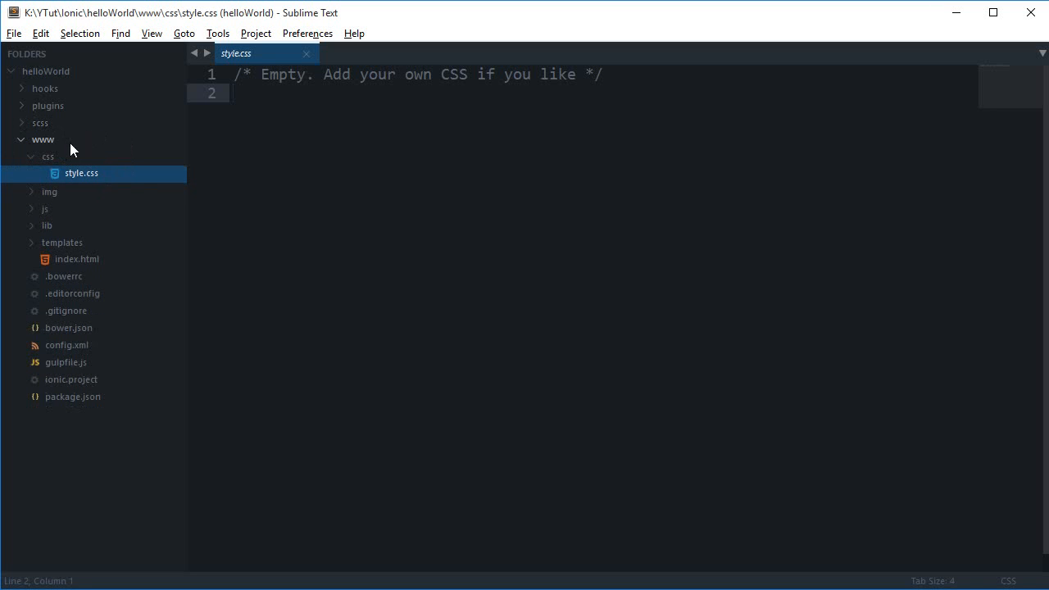
{"action": "mouse_move", "coordinate": [51, 150]}
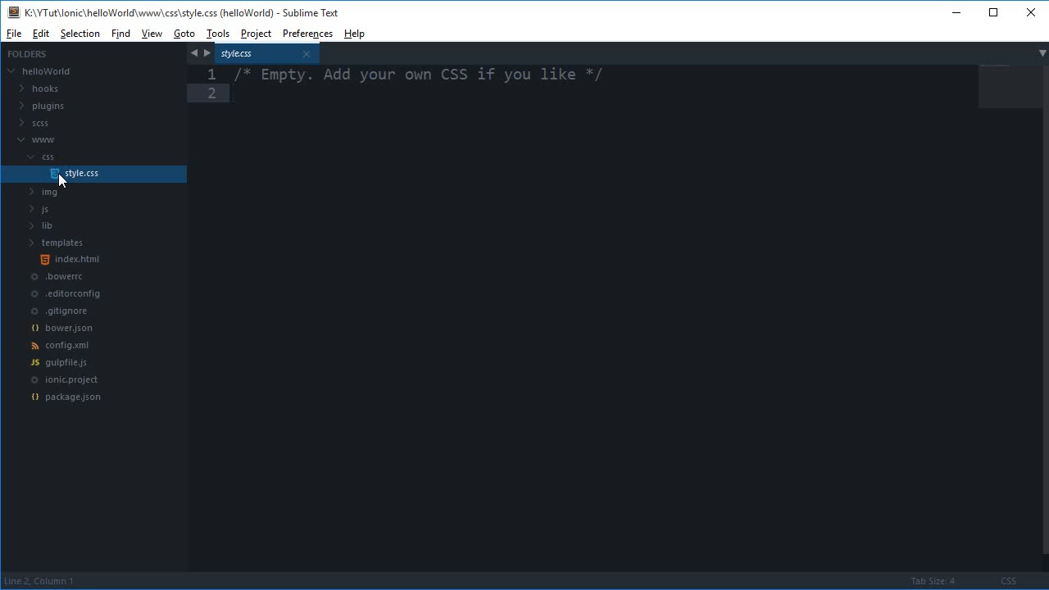
{"action": "mouse_move", "coordinate": [51, 197]}
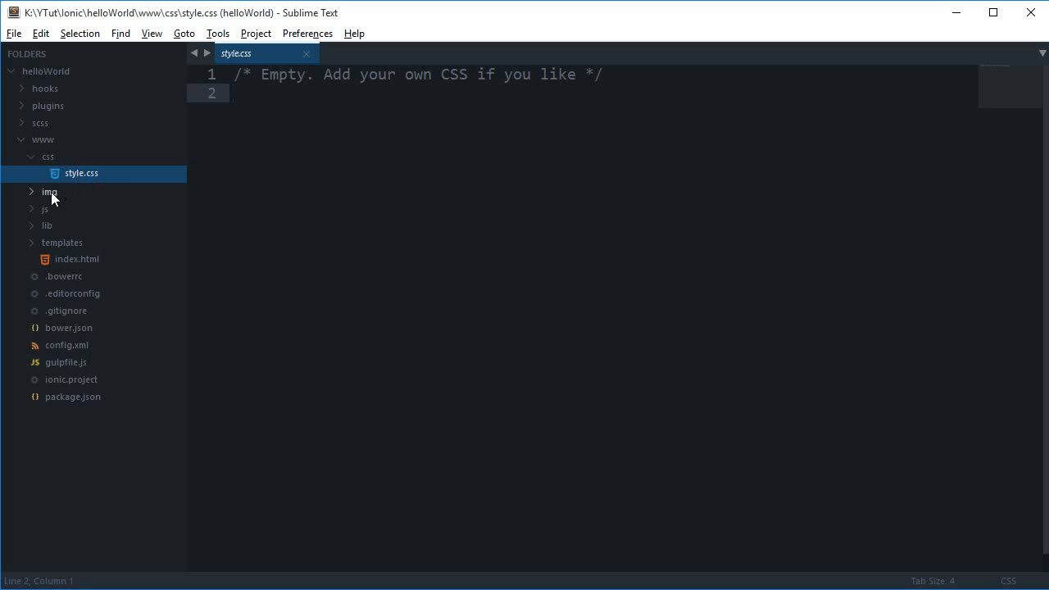
{"action": "left_click", "coordinate": [82, 224]}
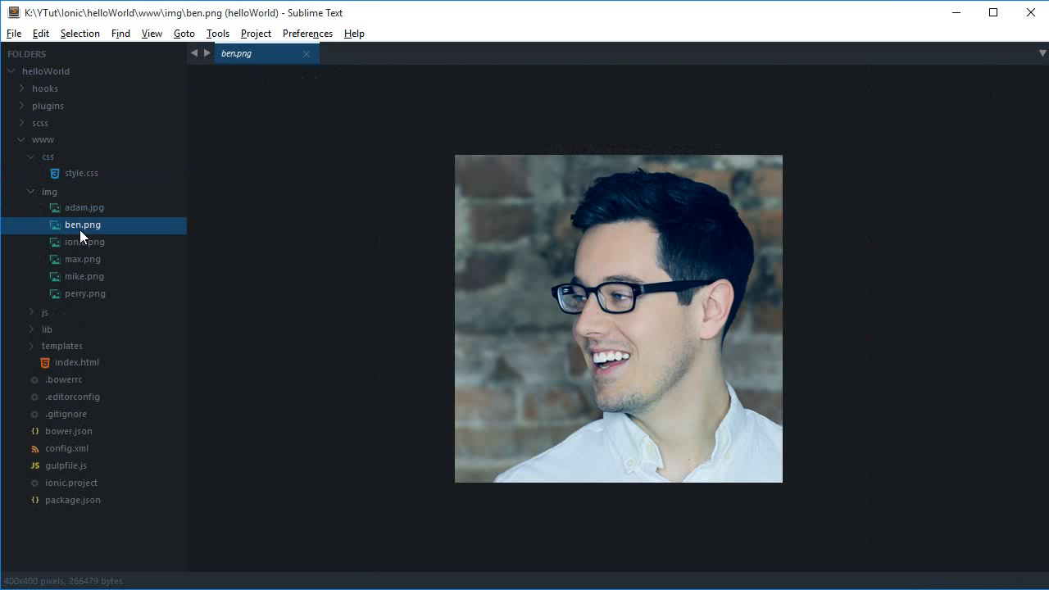
{"action": "left_click", "coordinate": [85, 242]}
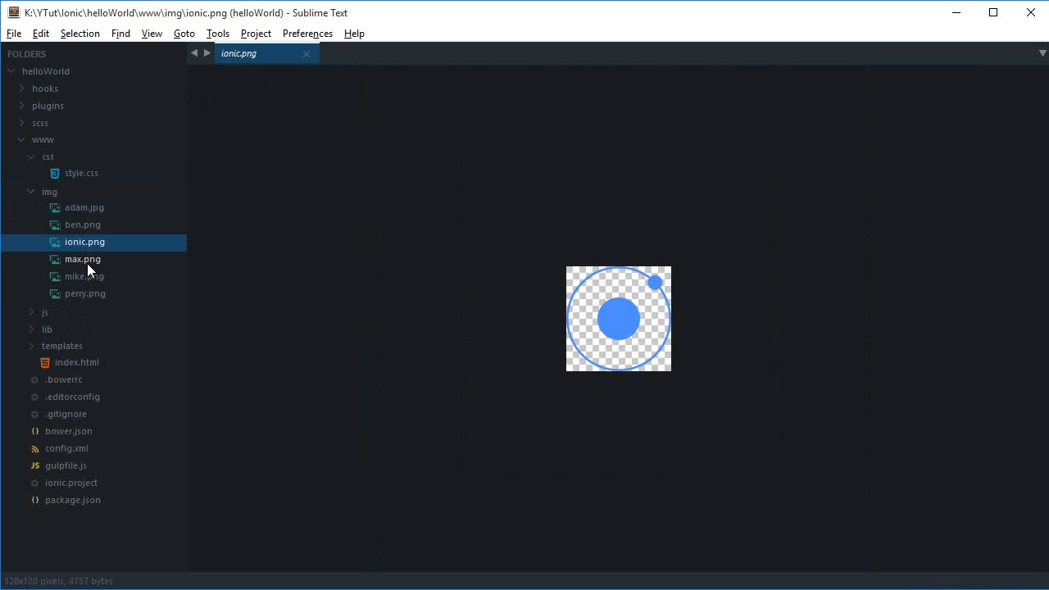
{"action": "left_click", "coordinate": [84, 294]}
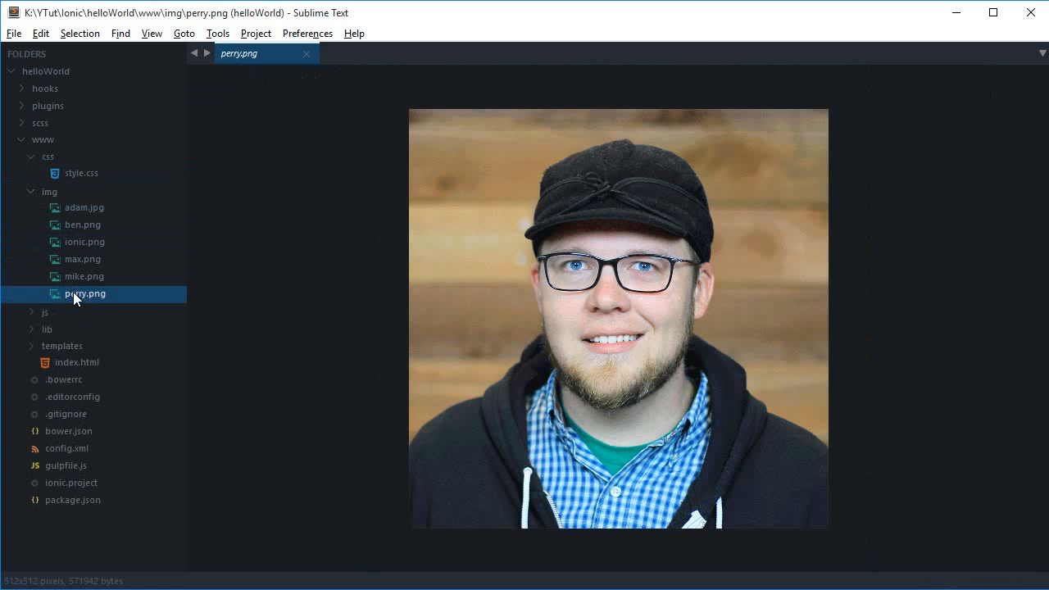
{"action": "left_click", "coordinate": [50, 191]}
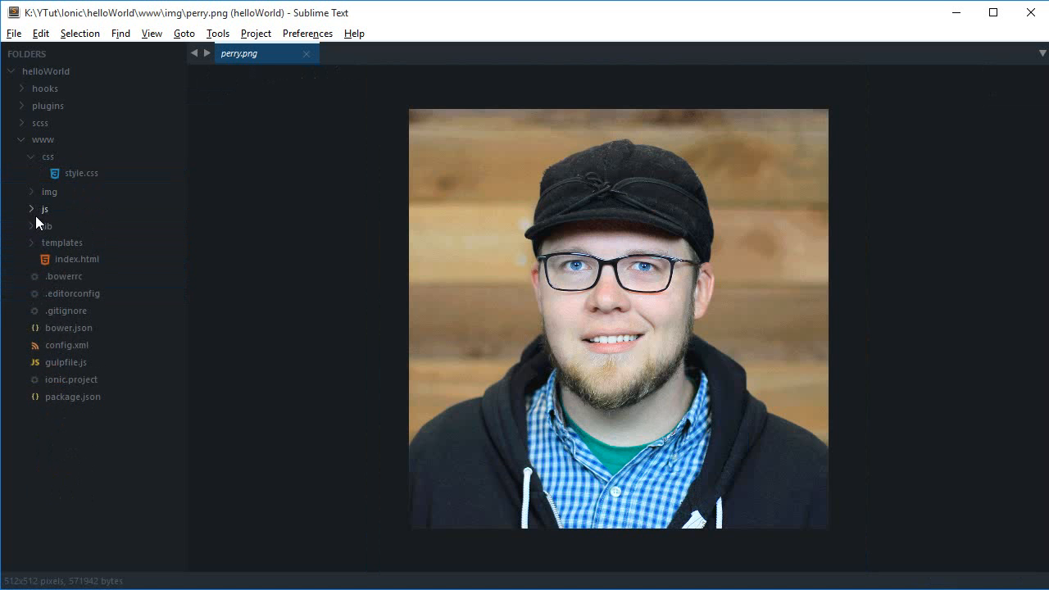
- Expand the js folder and scroll through app.js
{"action": "left_click", "coordinate": [77, 224]}
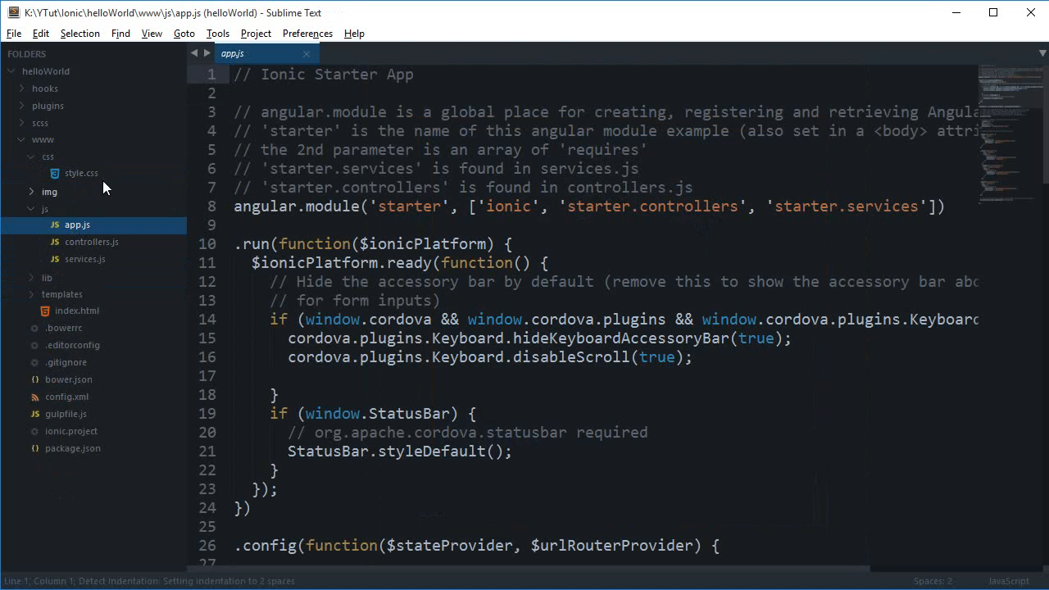
{"action": "scroll", "scroll_direction": "down", "scroll_amount": 3}
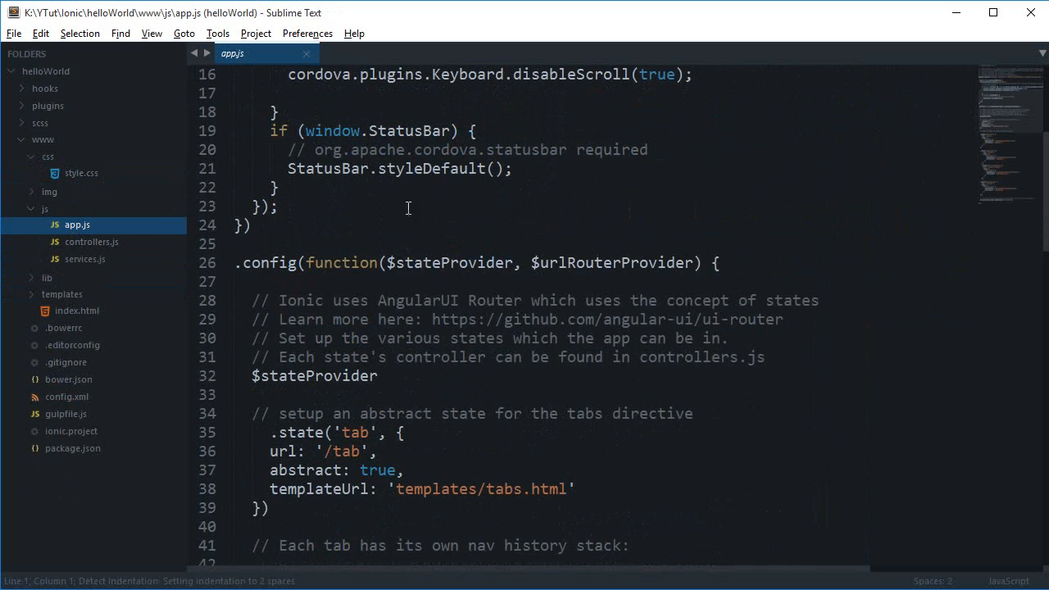
{"action": "scroll", "scroll_direction": "down", "scroll_amount": 3}
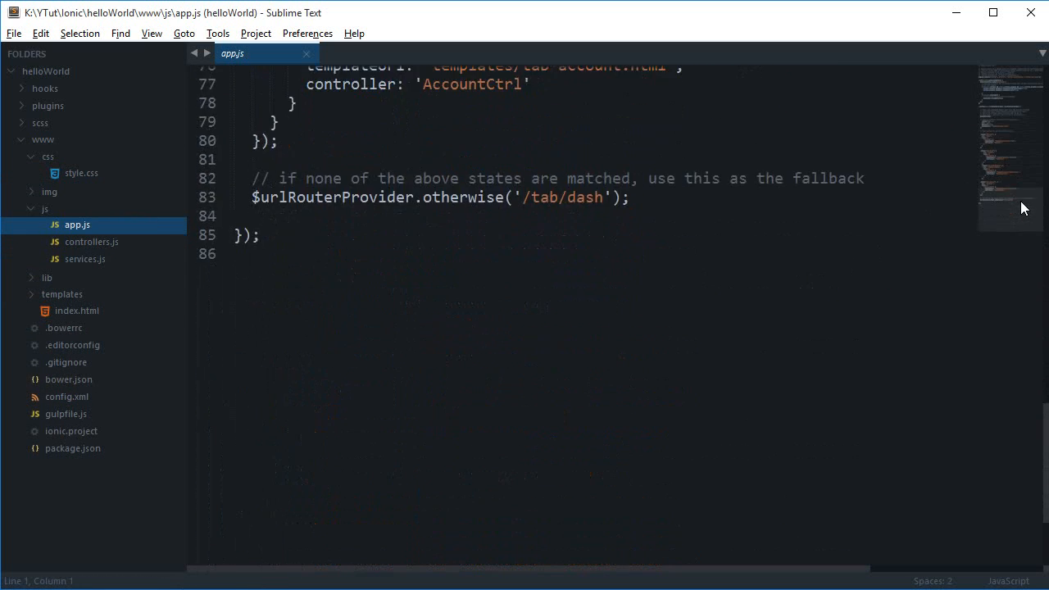
{"action": "scroll", "scroll_direction": "up", "scroll_amount": 3}
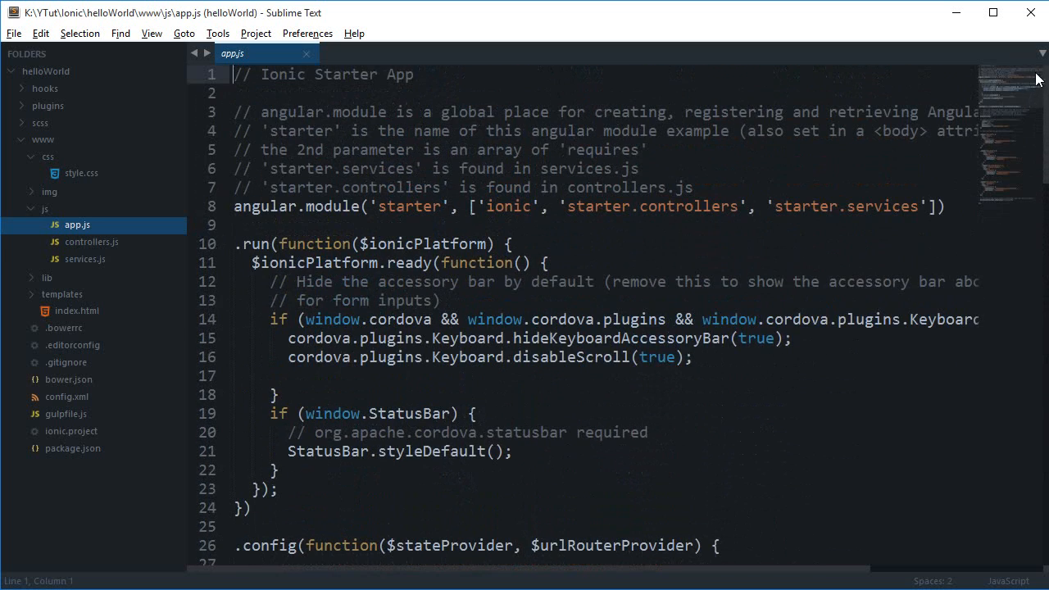
- Open controllers.js and services.js, then collapse the js and css folders
{"action": "left_click", "coordinate": [91, 242]}
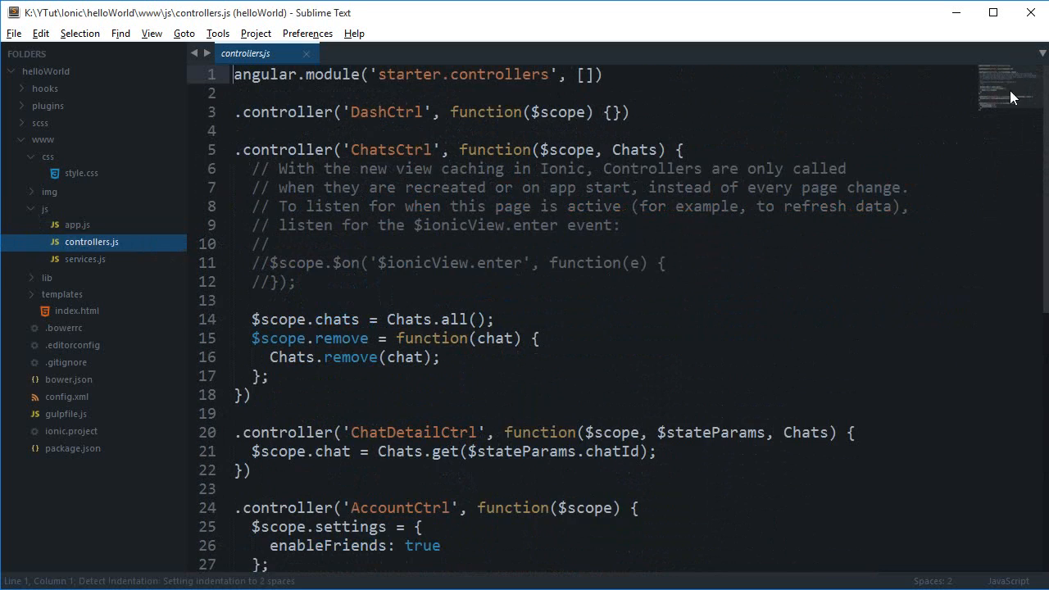
{"action": "mouse_move", "coordinate": [85, 259]}
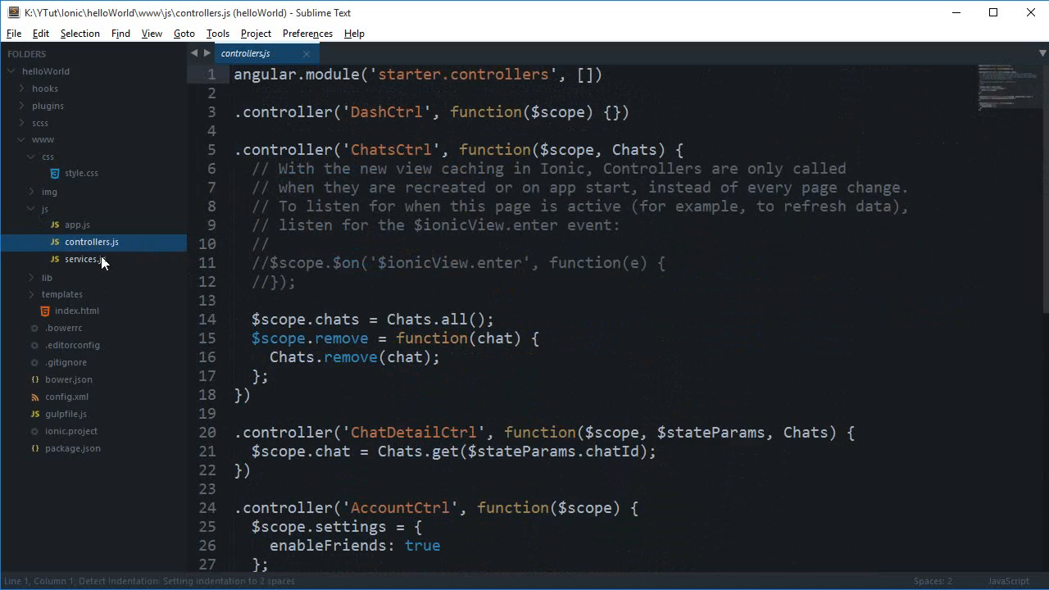
{"action": "left_click", "coordinate": [85, 259]}
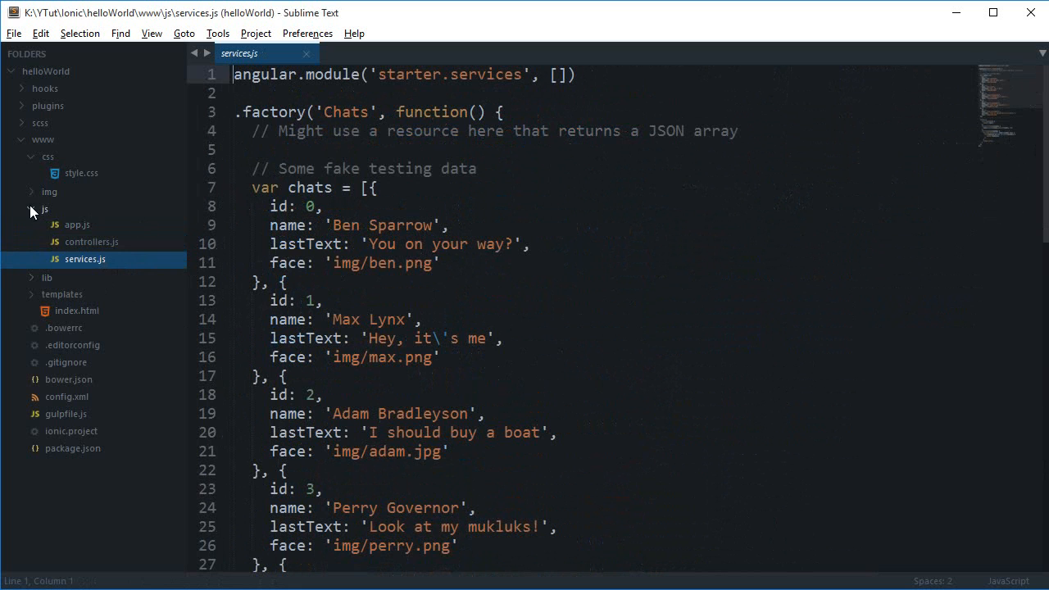
{"action": "left_click", "coordinate": [42, 209]}
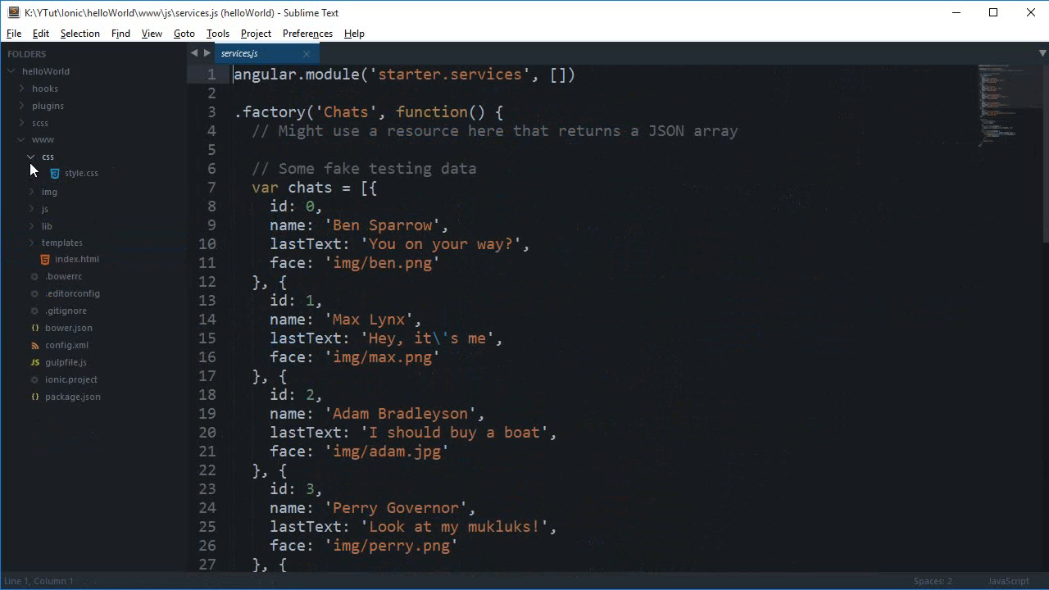
{"action": "left_click", "coordinate": [77, 242]}
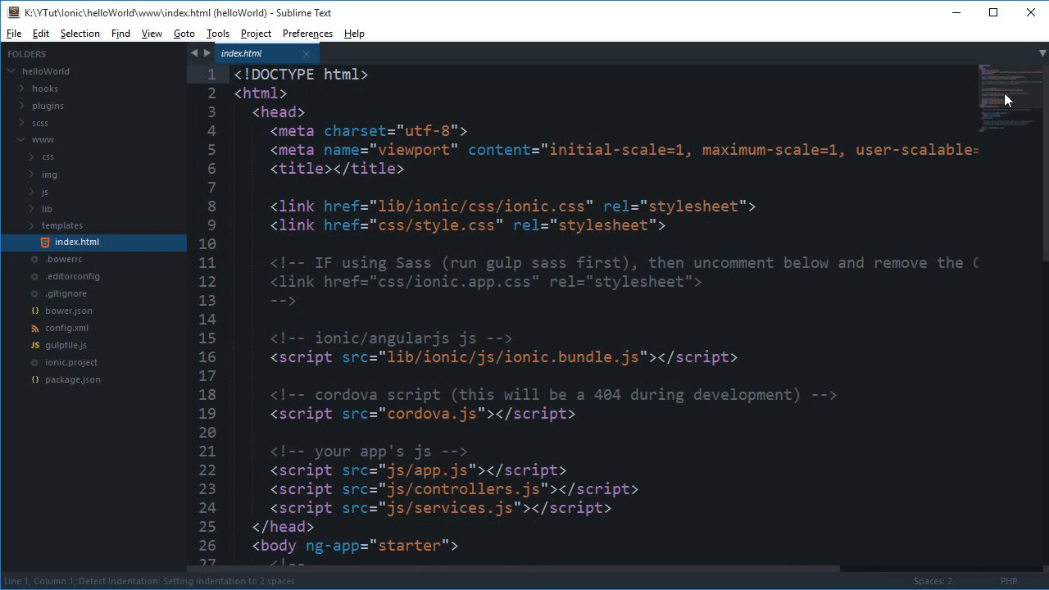
- Preview the tab-account and tab-dash templates, collapse templates, and reread index.html
{"action": "left_click", "coordinate": [62, 225]}
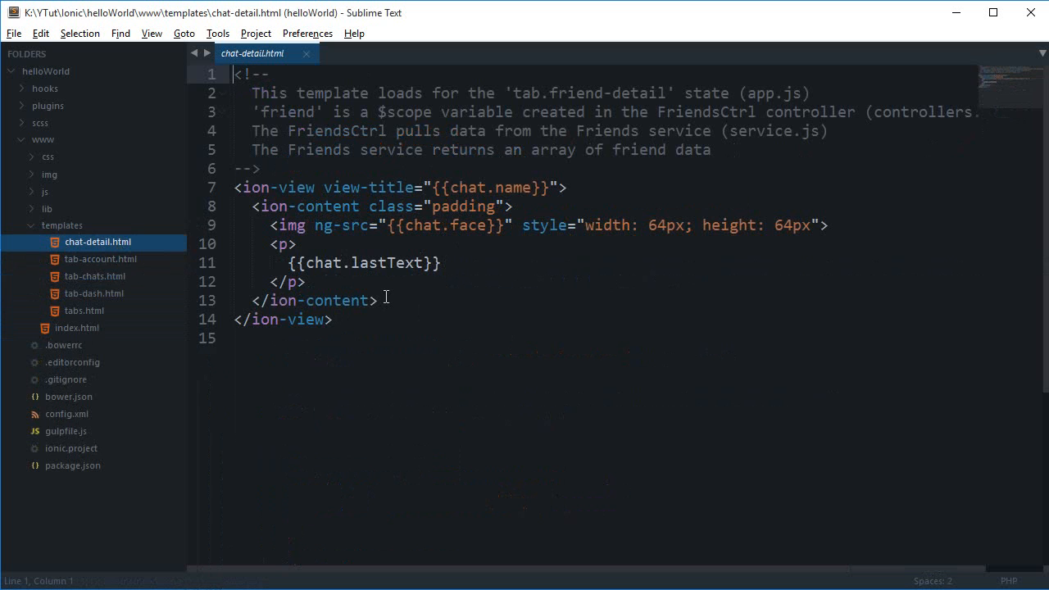
{"action": "left_click", "coordinate": [100, 259]}
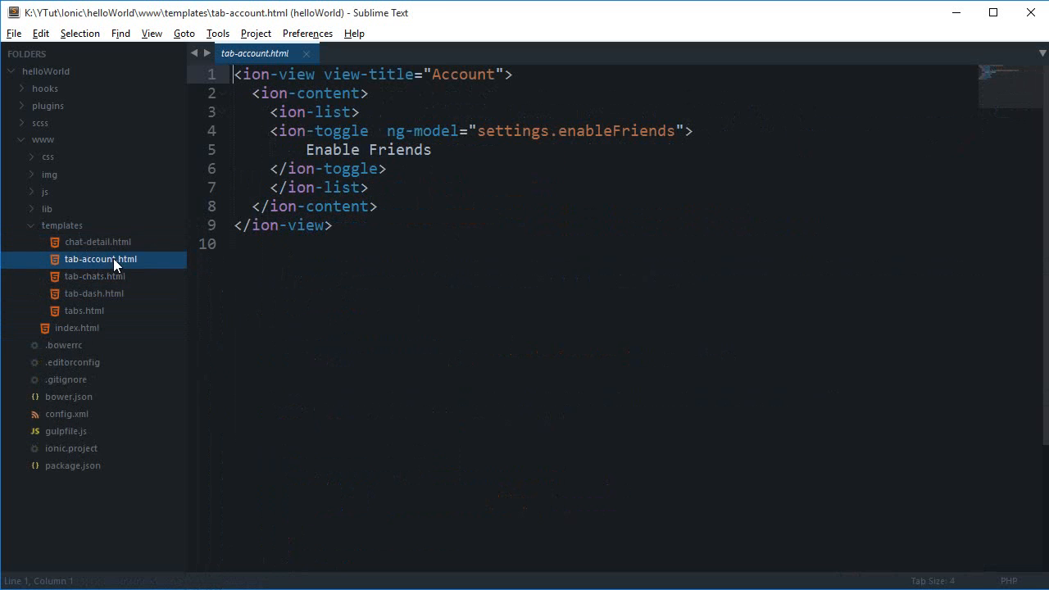
{"action": "left_click", "coordinate": [93, 294]}
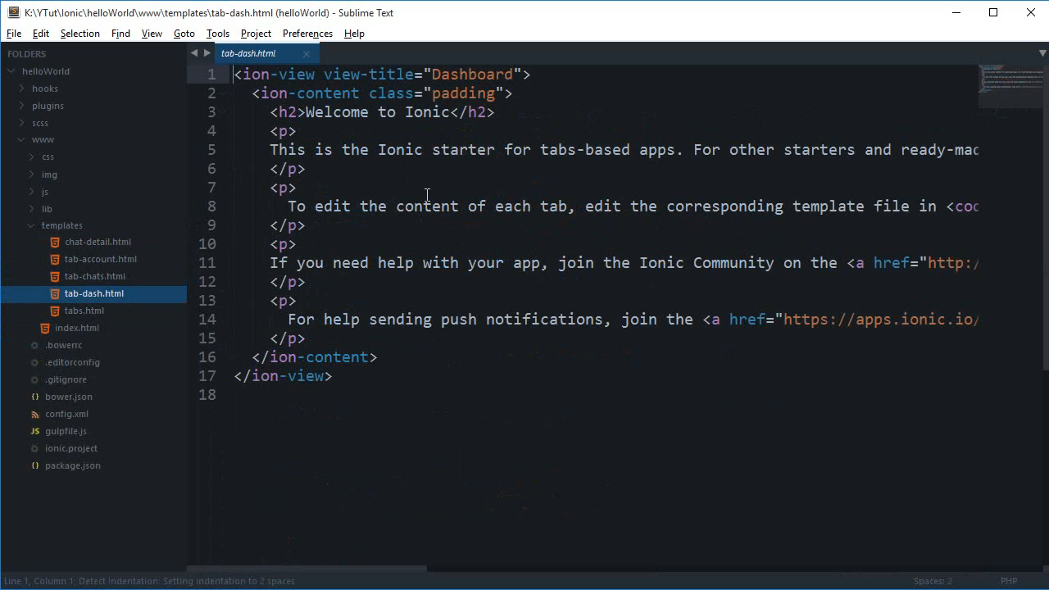
{"action": "left_click", "coordinate": [61, 225]}
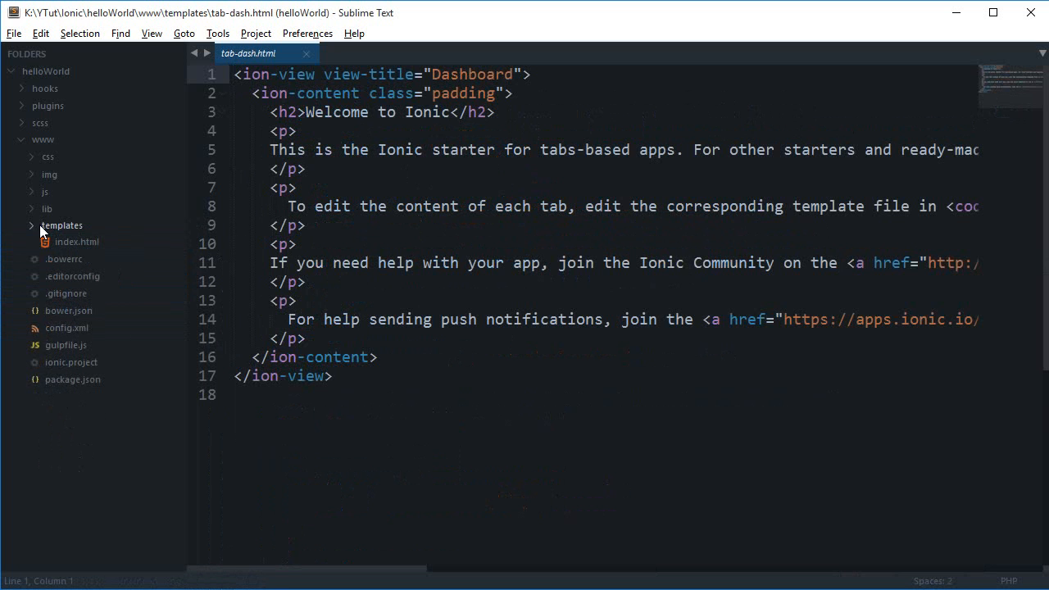
{"action": "left_click", "coordinate": [77, 242]}
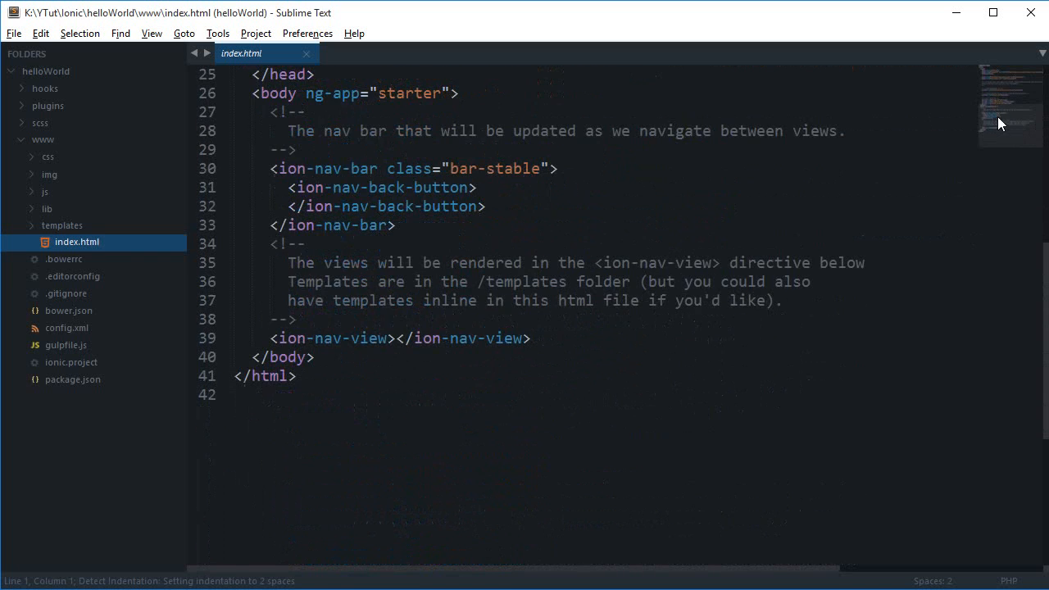
{"action": "scroll", "scroll_direction": "up", "scroll_amount": 3}
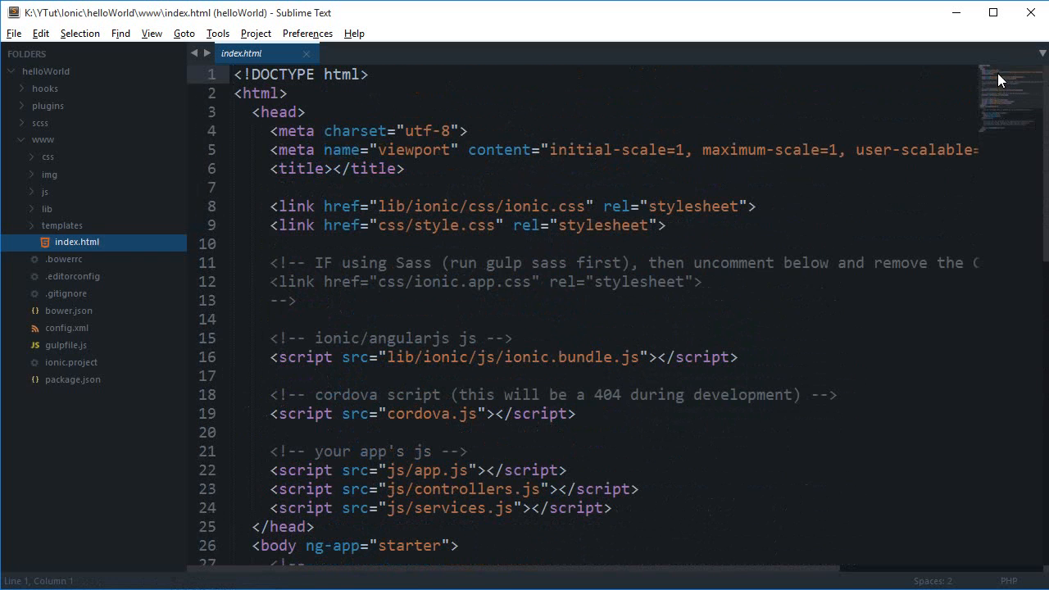
{"action": "mouse_move", "coordinate": [50, 263]}
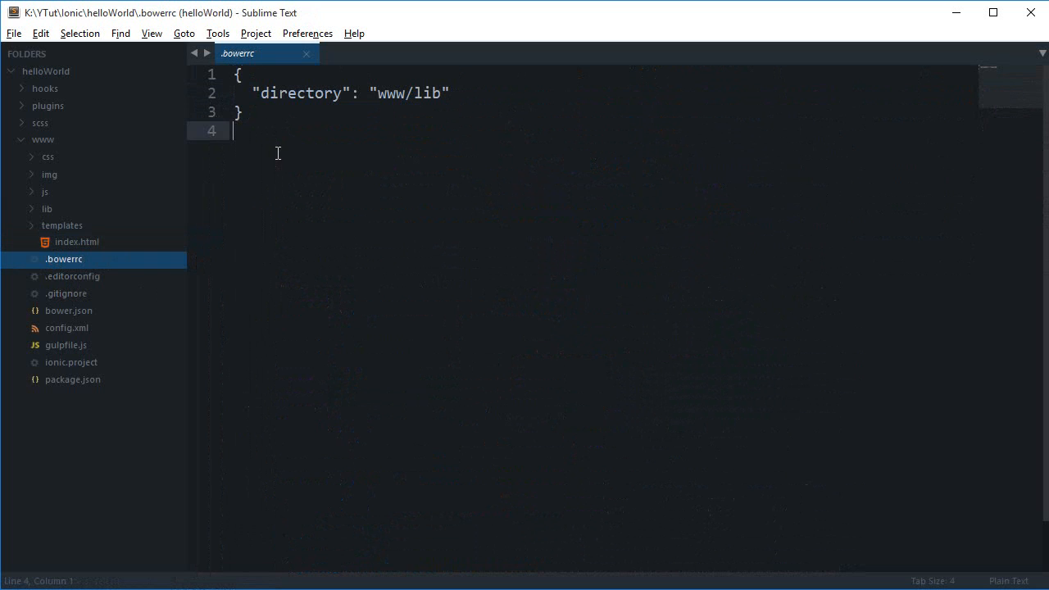
{"action": "mouse_move", "coordinate": [401, 230]}
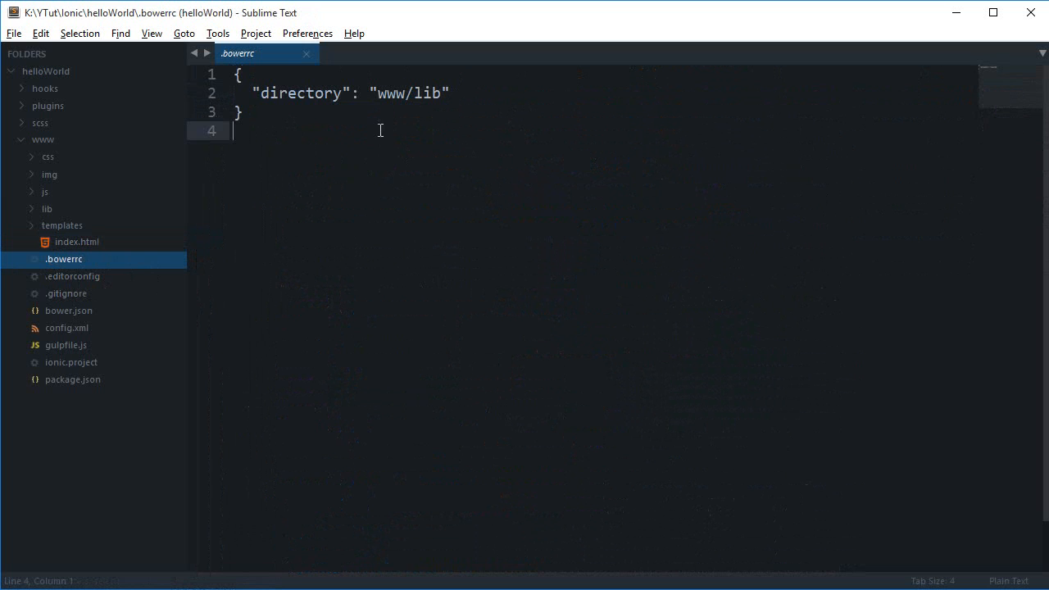
{"action": "mouse_move", "coordinate": [209, 253]}
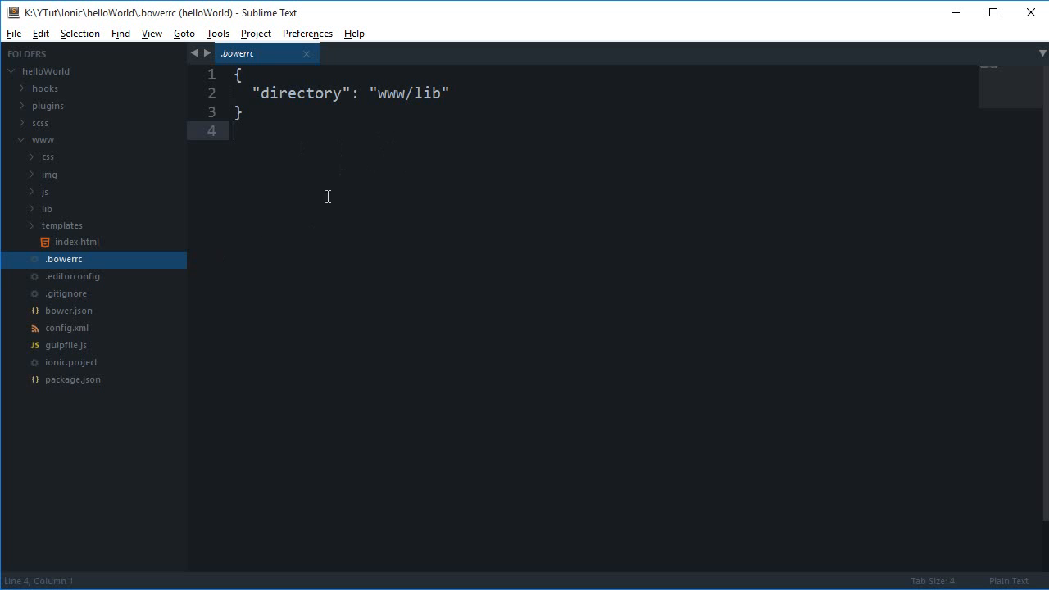
- Read .editorconfig, then open .gitignore listing node_modules/, platforms/ and plugins/
{"action": "left_click", "coordinate": [73, 276]}
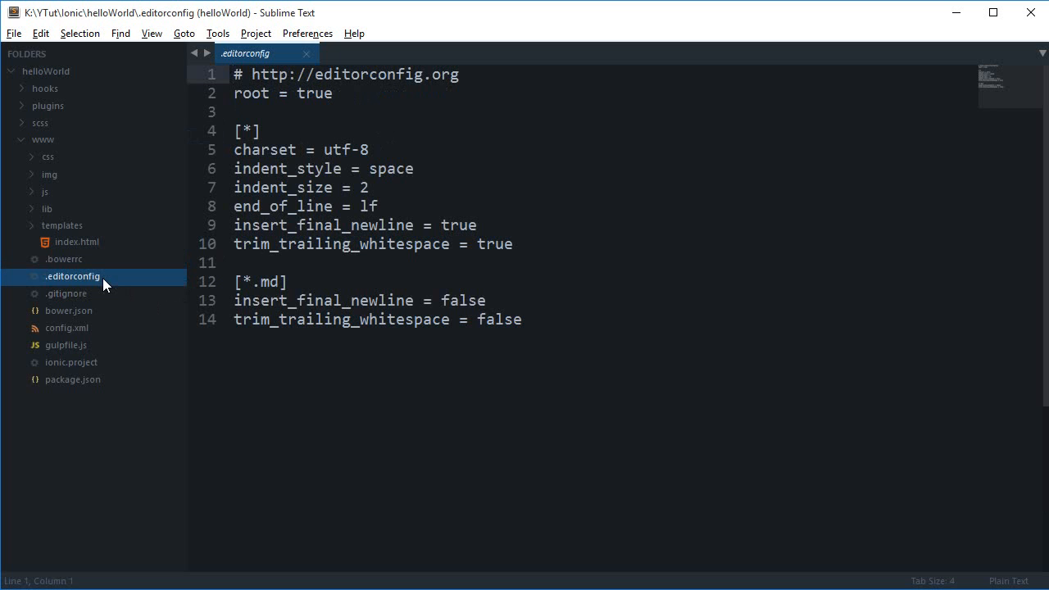
{"action": "mouse_move", "coordinate": [387, 158]}
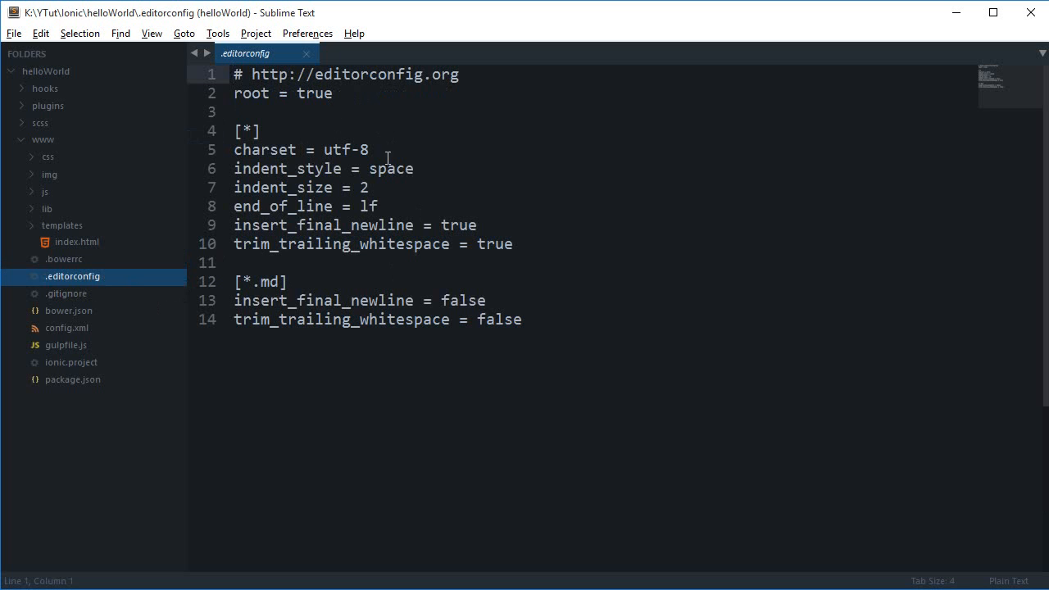
{"action": "mouse_move", "coordinate": [409, 193]}
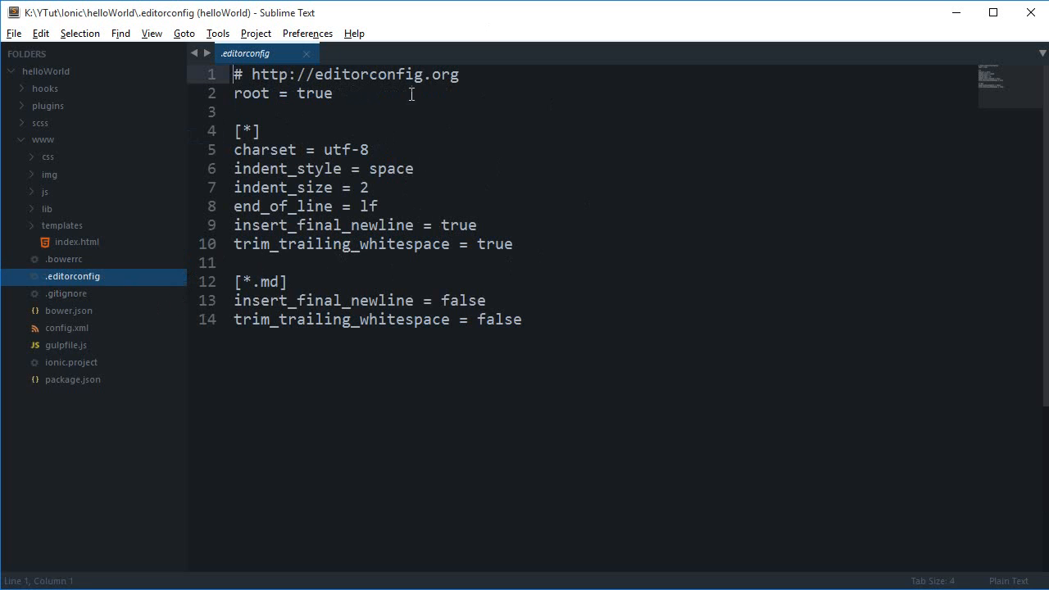
{"action": "mouse_move", "coordinate": [398, 149]}
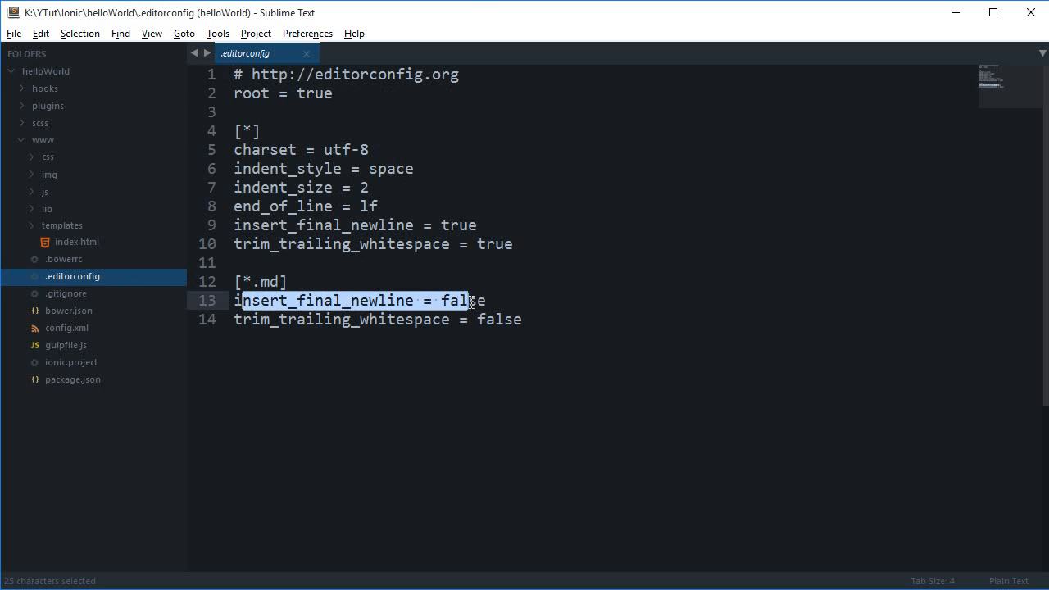
{"action": "left_click", "coordinate": [271, 319]}
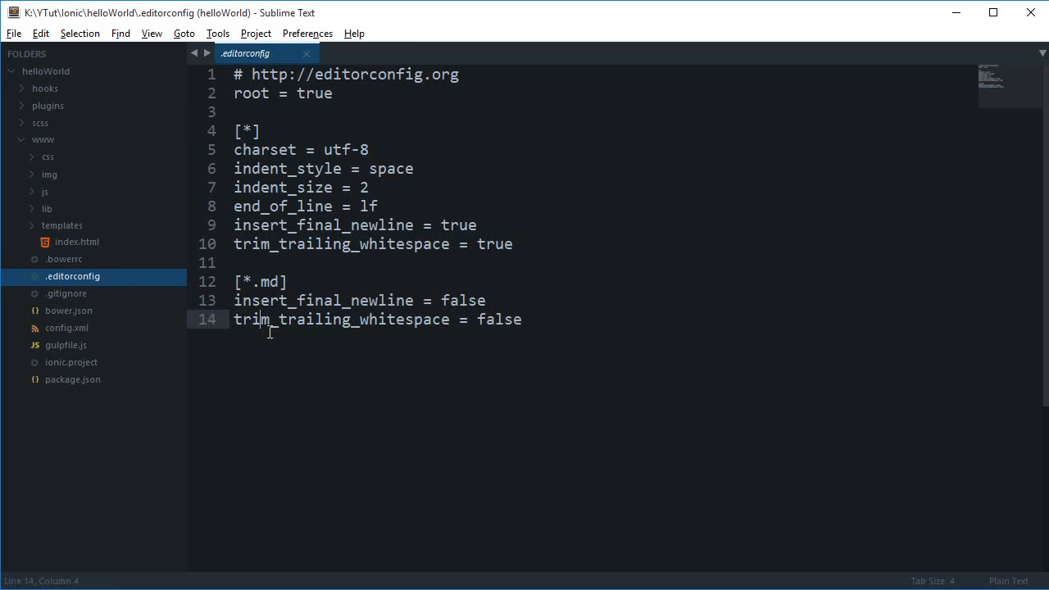
{"action": "mouse_move", "coordinate": [94, 293]}
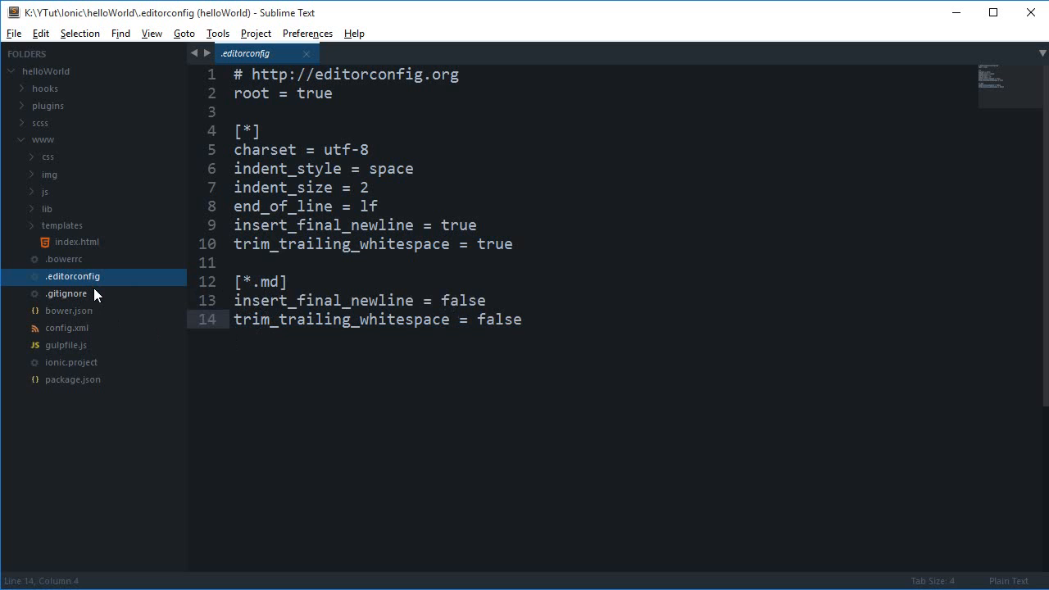
{"action": "left_click", "coordinate": [67, 293]}
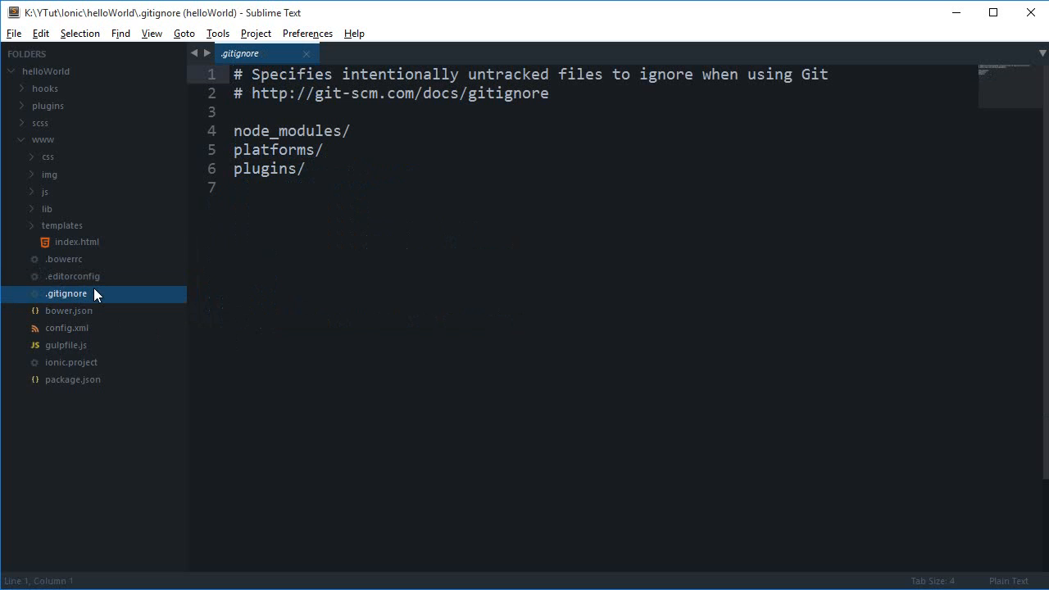
{"action": "mouse_move", "coordinate": [350, 160]}
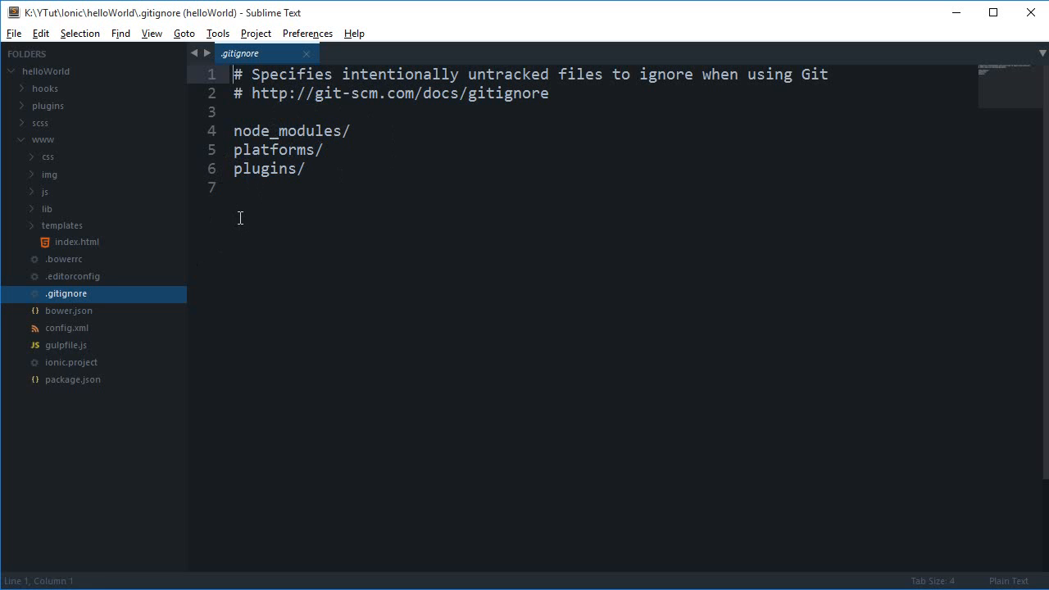
{"action": "mouse_move", "coordinate": [244, 226]}
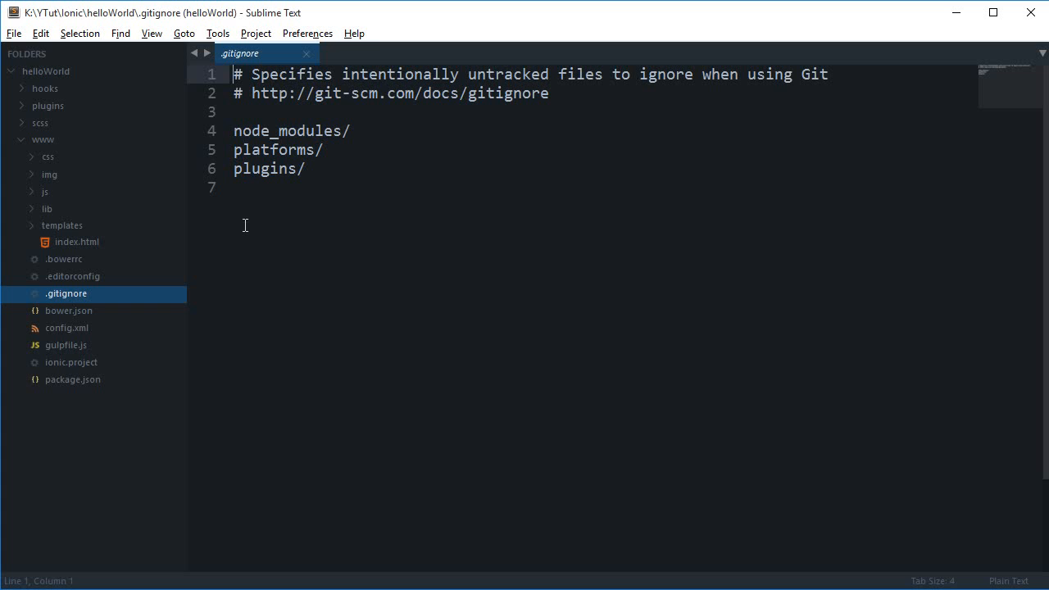
- Open bower.json and select all its contents to inspect them
{"action": "left_click", "coordinate": [69, 310]}
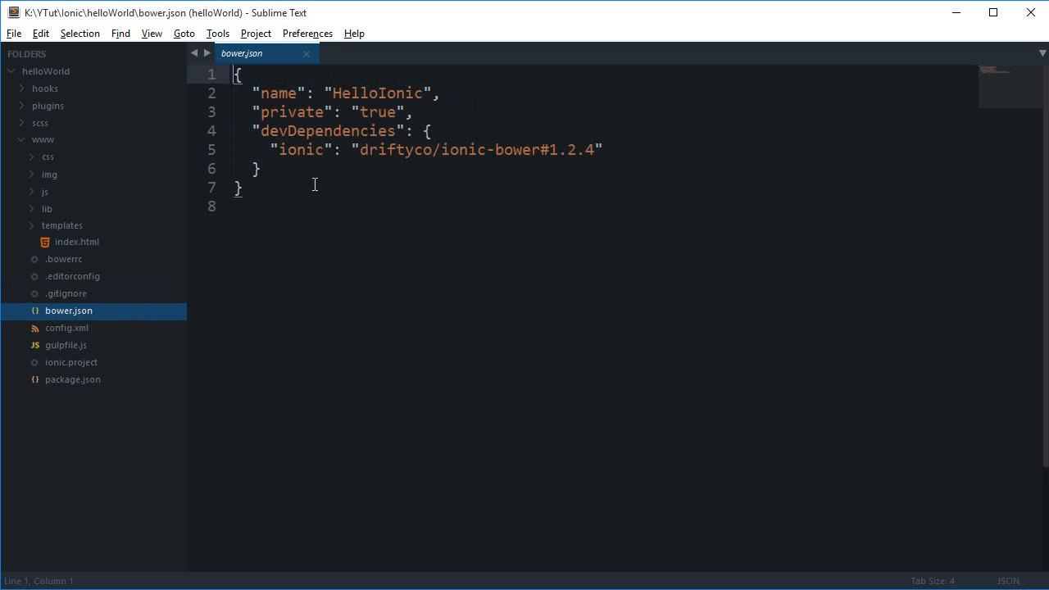
{"action": "key", "text": "ctrl+a"}
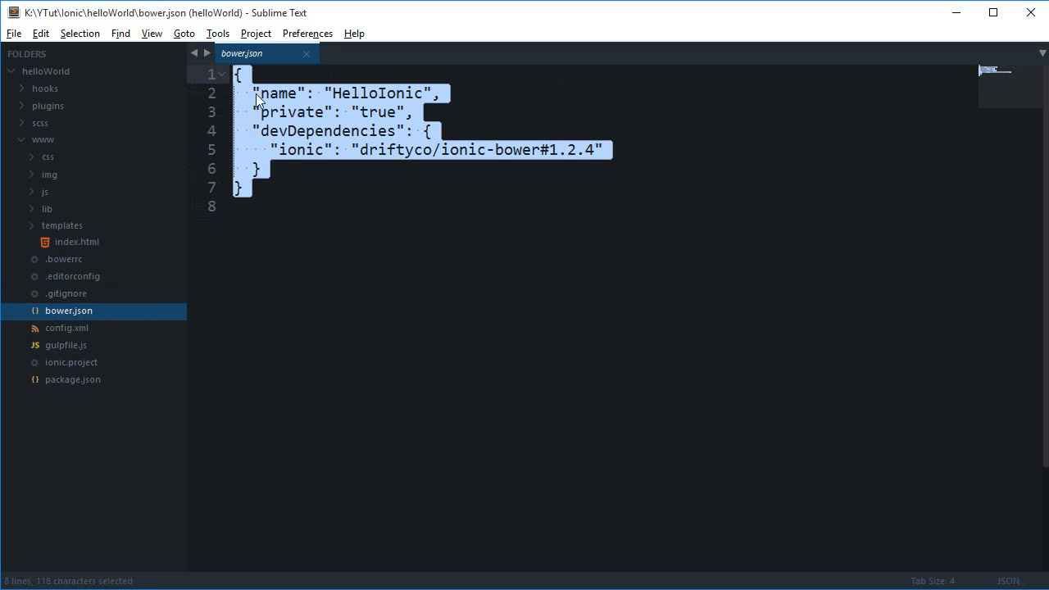
{"action": "left_click", "coordinate": [416, 93]}
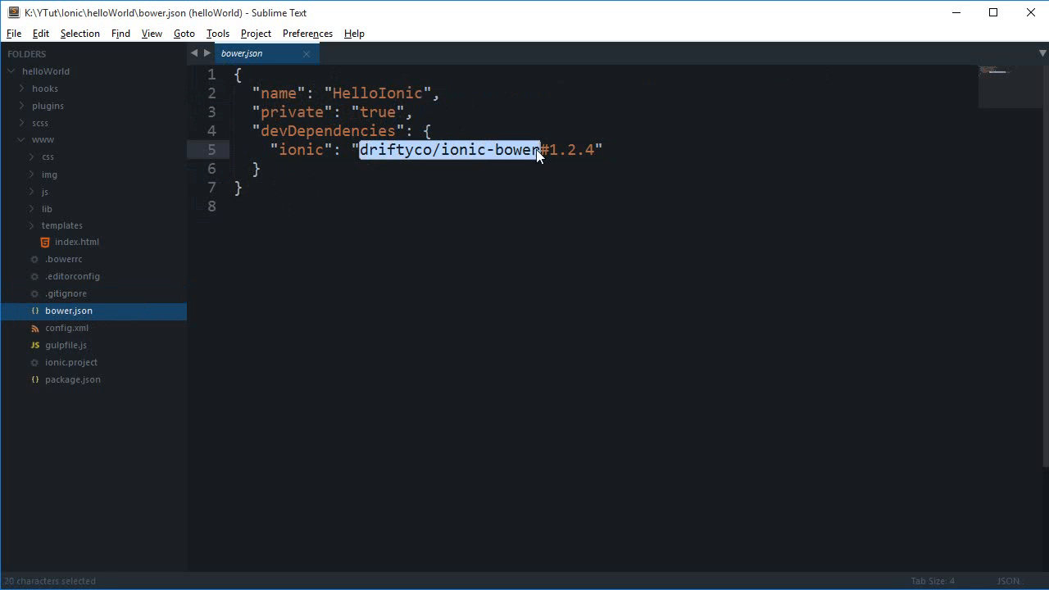
- Inspect config.xml's author email and description line, then open gulpfile.js
{"action": "left_click", "coordinate": [66, 327]}
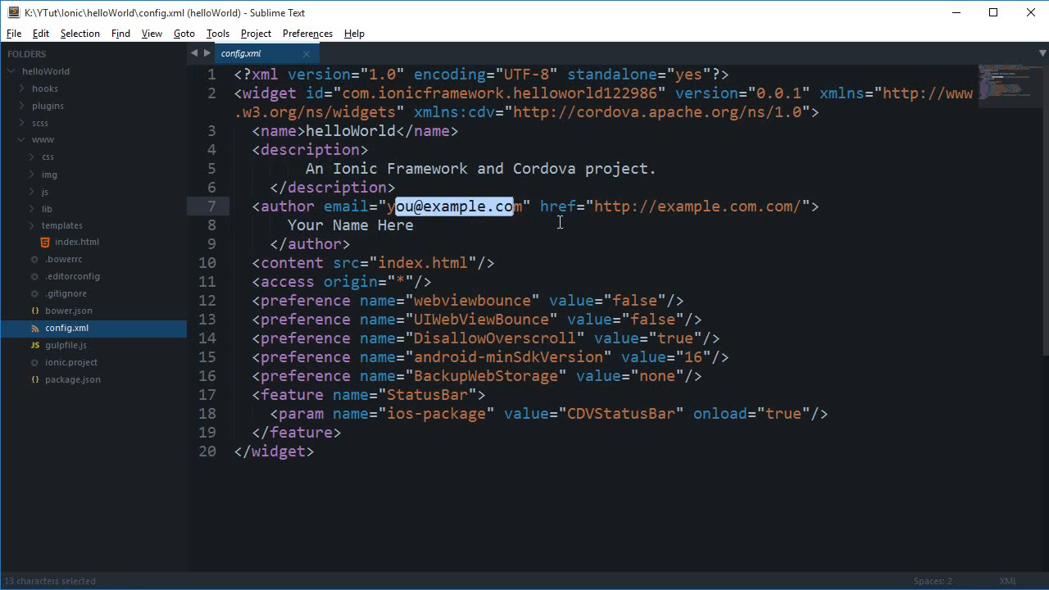
{"action": "double_click", "coordinate": [349, 224]}
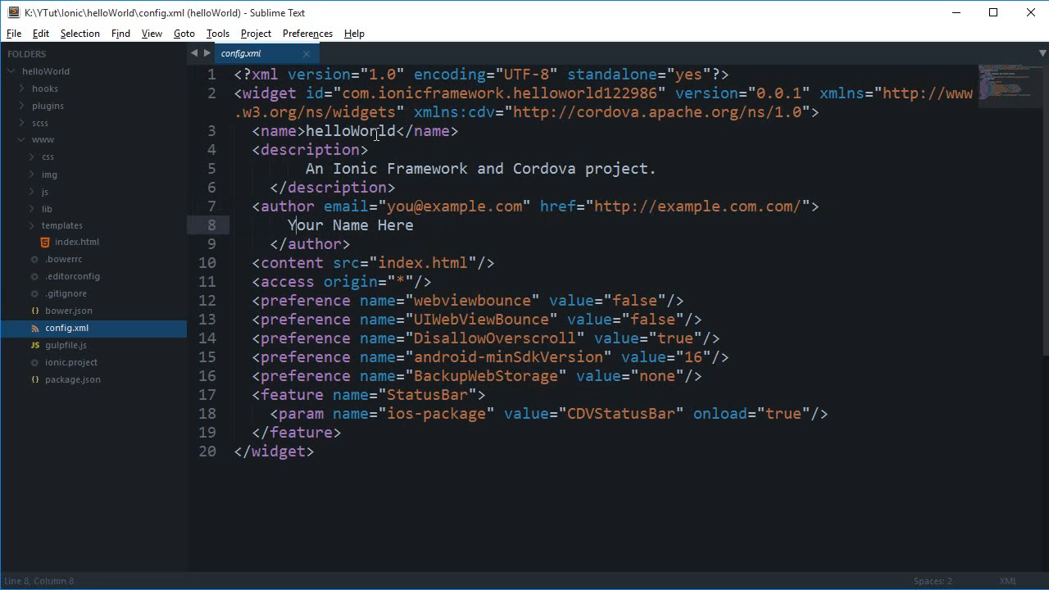
{"action": "triple_click", "coordinate": [480, 168]}
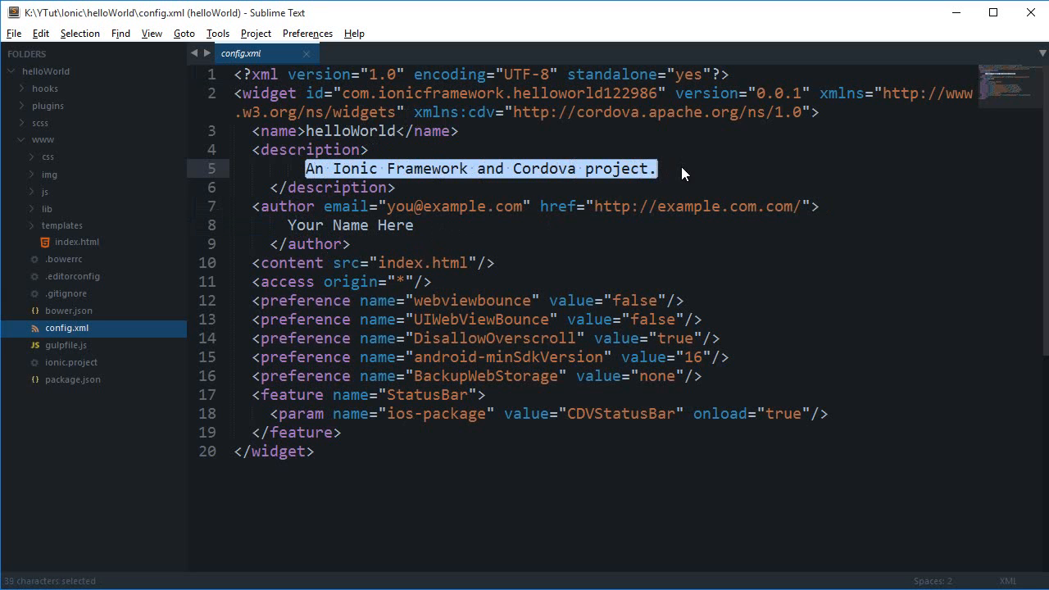
{"action": "left_click", "coordinate": [632, 263]}
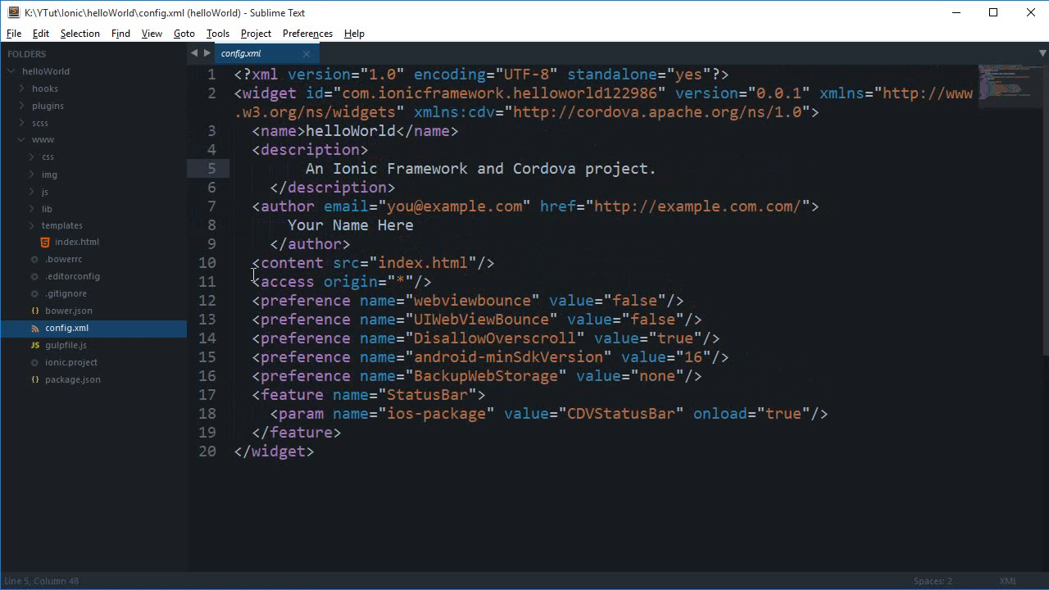
{"action": "left_click", "coordinate": [66, 344]}
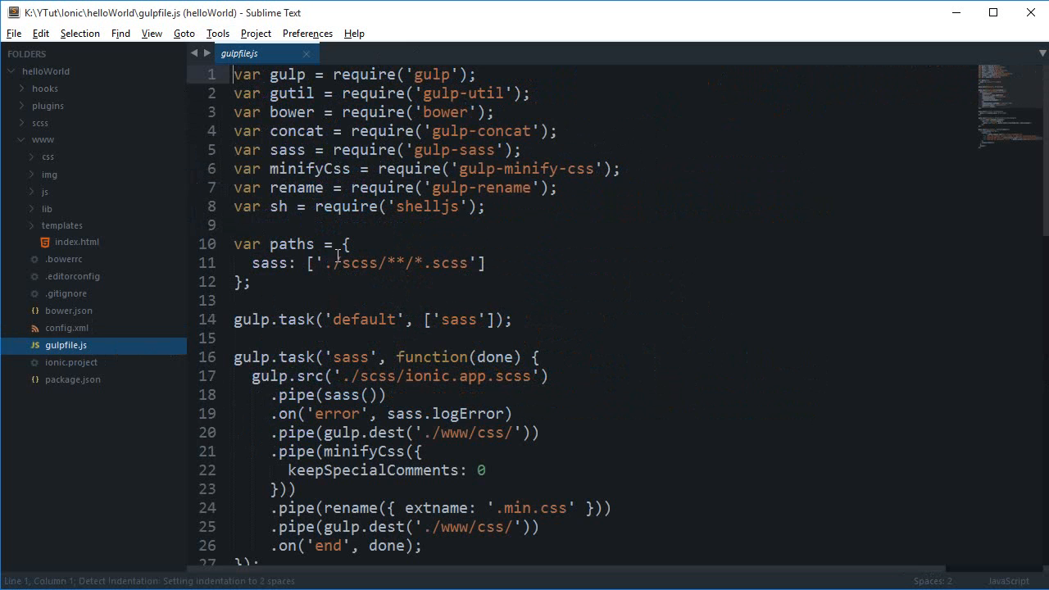
- Scroll through gulpfile.js, selecting the sass task's rename, dest and end lines
{"action": "scroll", "scroll_direction": "down", "scroll_amount": 3}
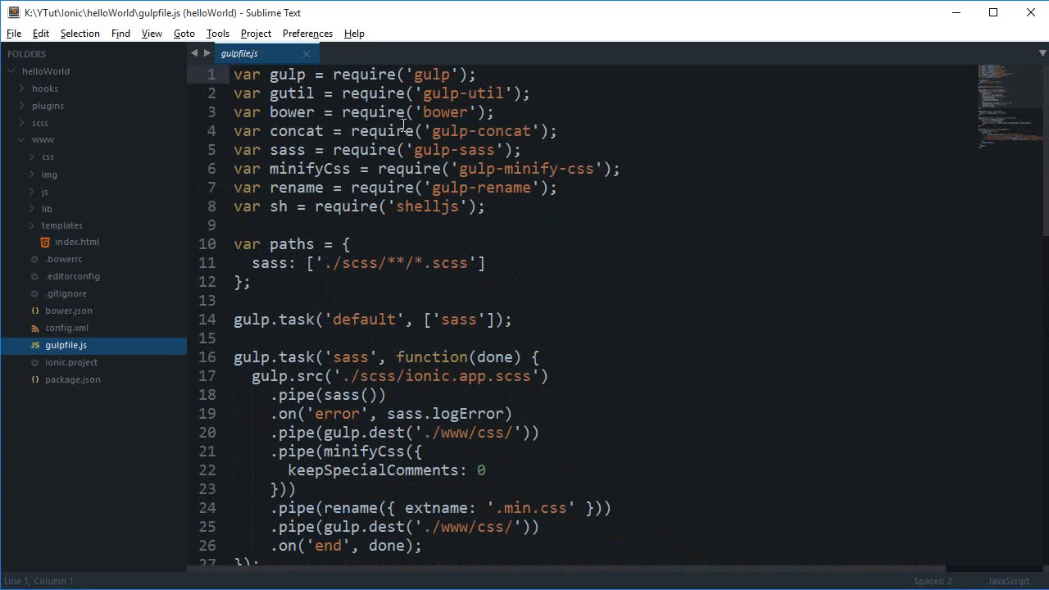
{"action": "mouse_move", "coordinate": [342, 156]}
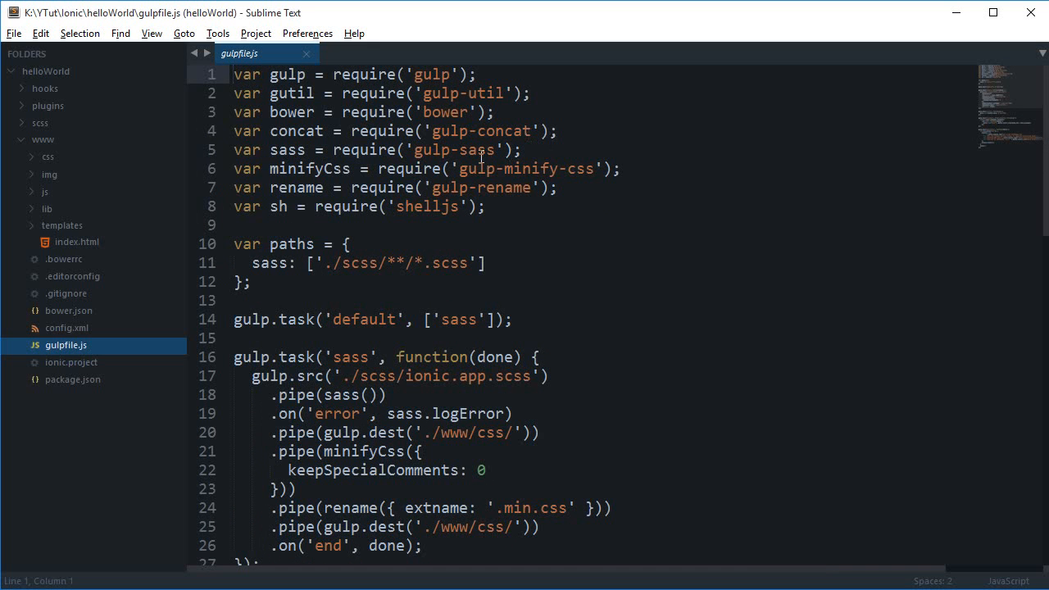
{"action": "scroll", "scroll_direction": "down", "scroll_amount": 3}
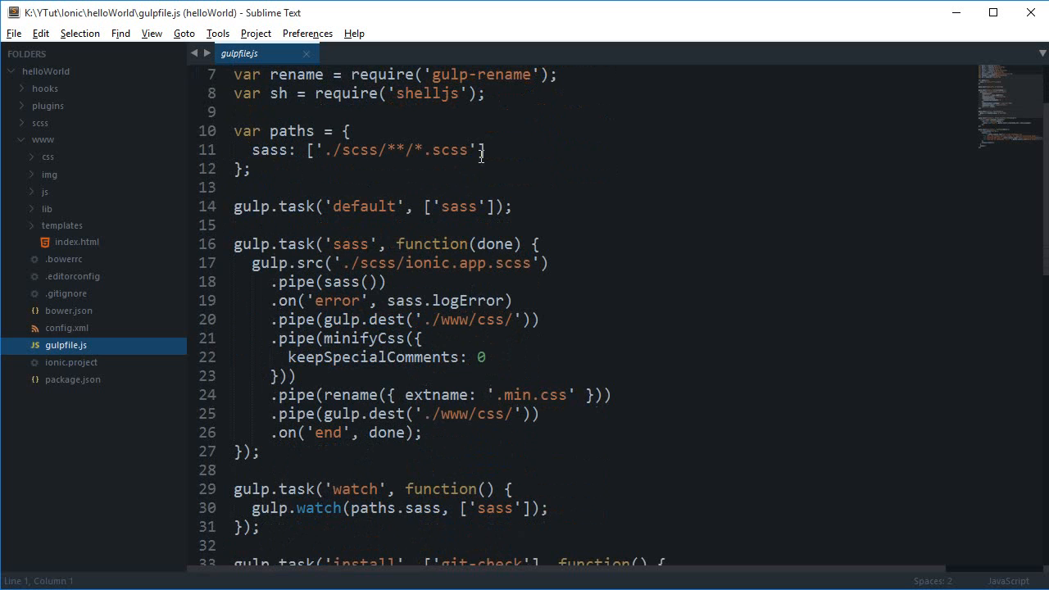
{"action": "scroll", "scroll_direction": "down", "scroll_amount": 3}
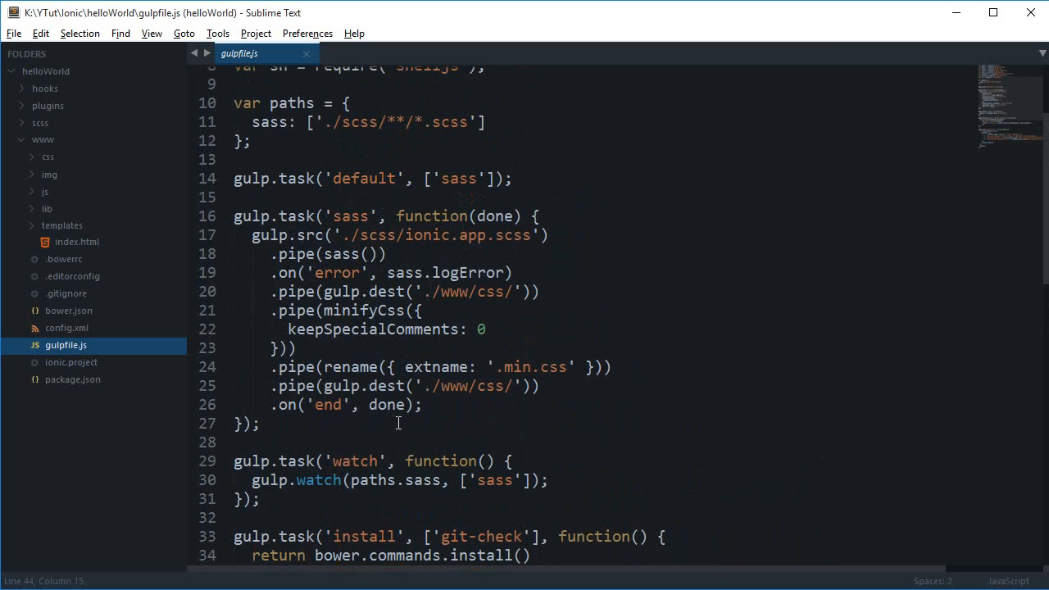
{"action": "left_click_drag", "start_coordinate": [328, 368], "coordinate": [260, 424]}
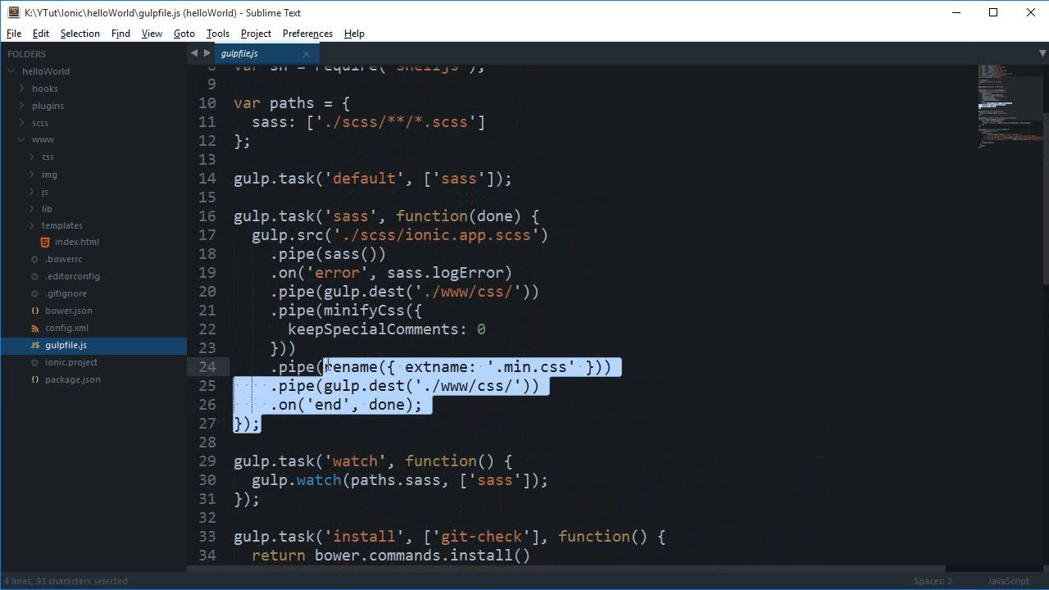
{"action": "left_click", "coordinate": [335, 328]}
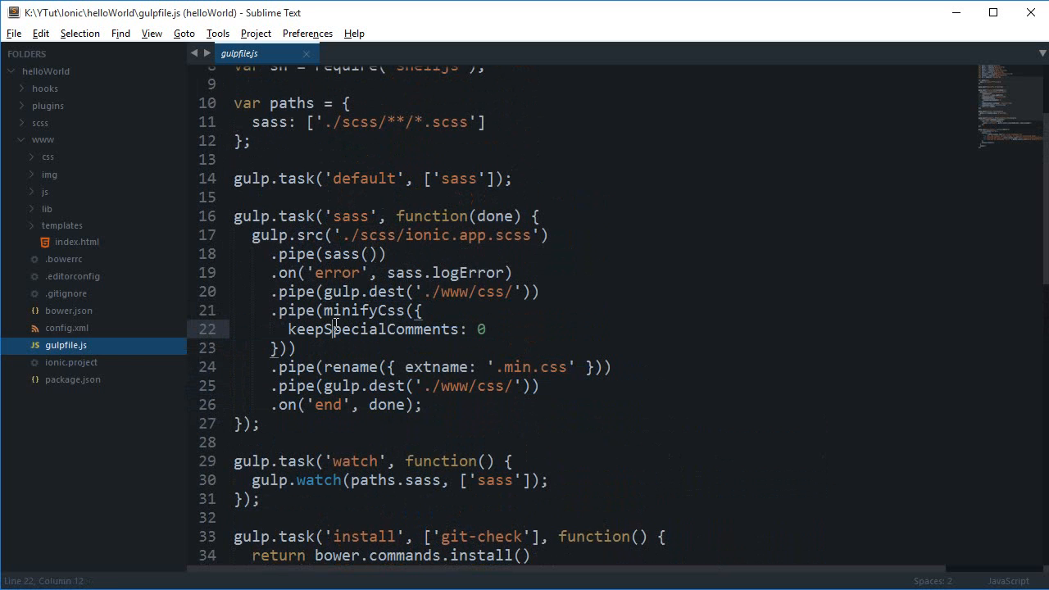
{"action": "mouse_move", "coordinate": [314, 272]}
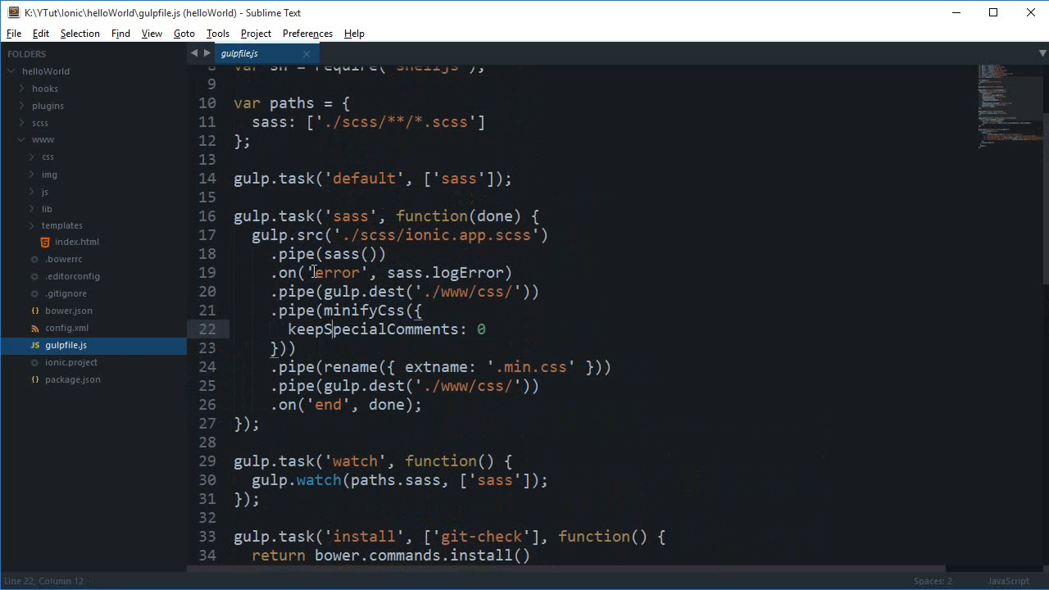
{"action": "scroll", "scroll_direction": "up", "scroll_amount": 3}
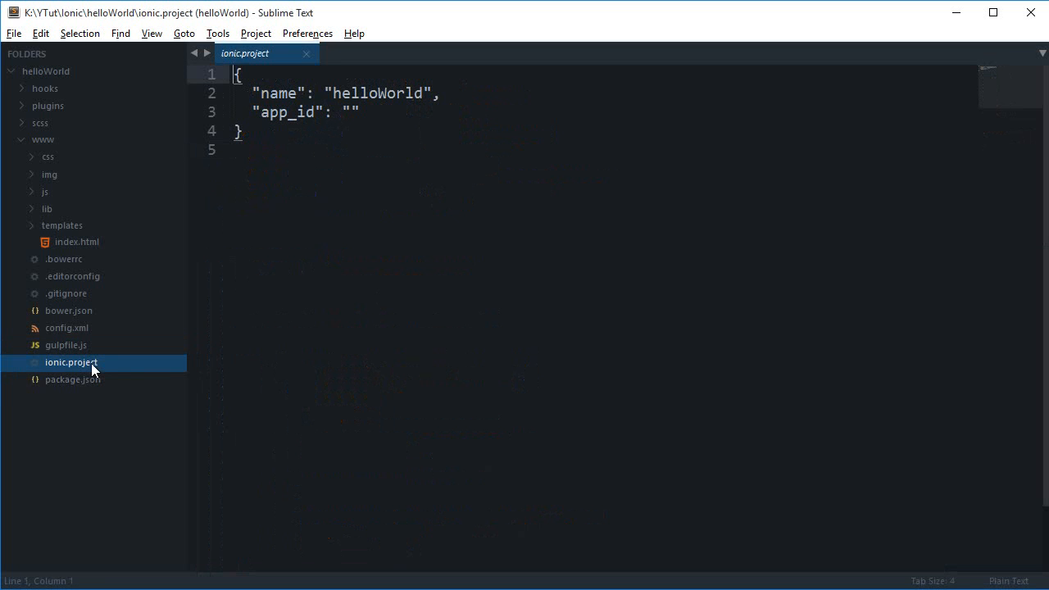
{"action": "mouse_move", "coordinate": [122, 273]}
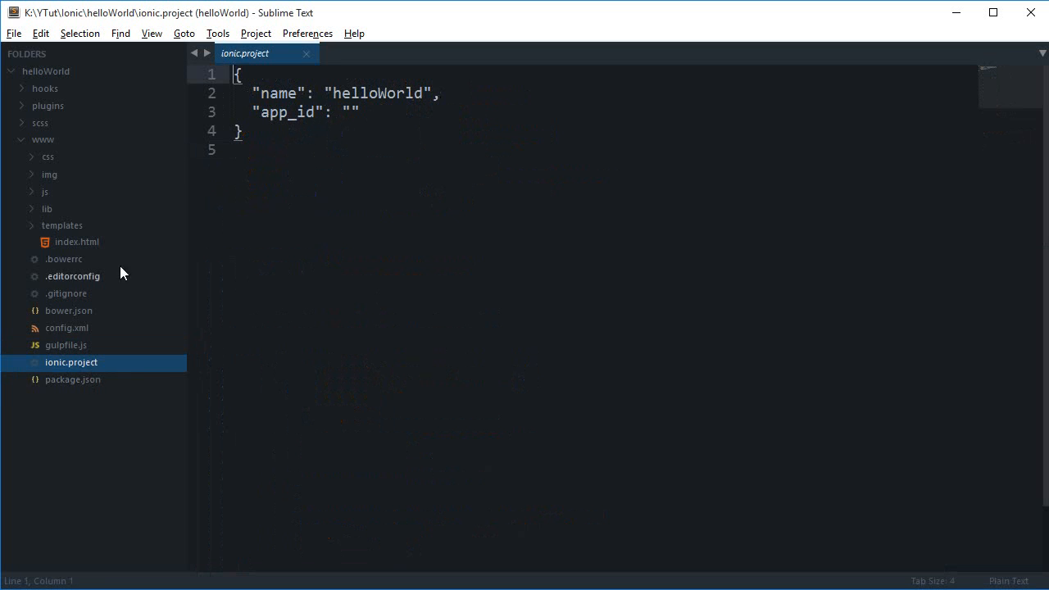
- View package.json, then reopen www/index.html and scroll through it
{"action": "left_click", "coordinate": [72, 379]}
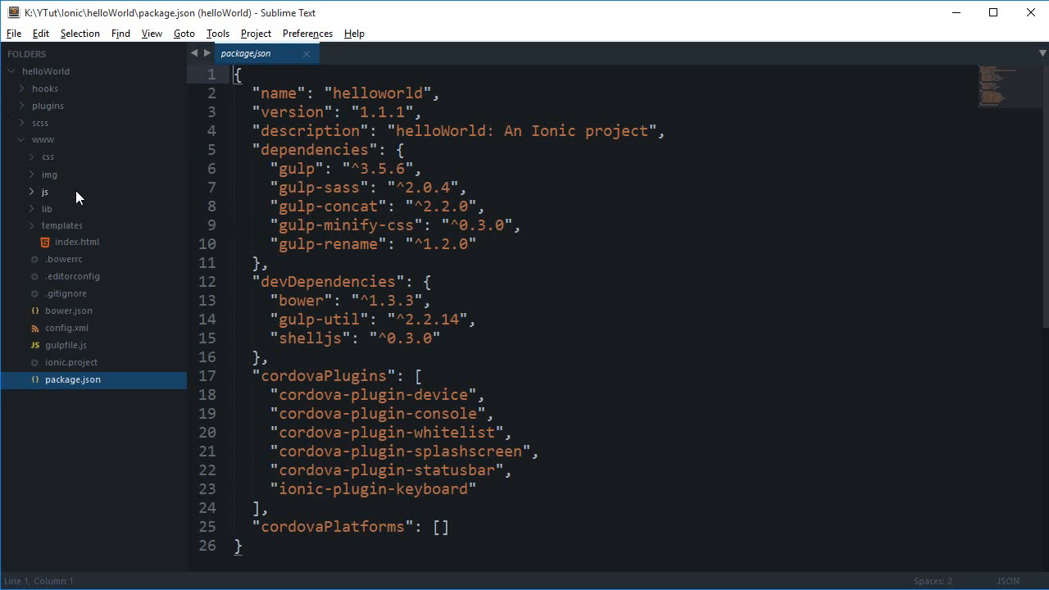
{"action": "double_click", "coordinate": [77, 242]}
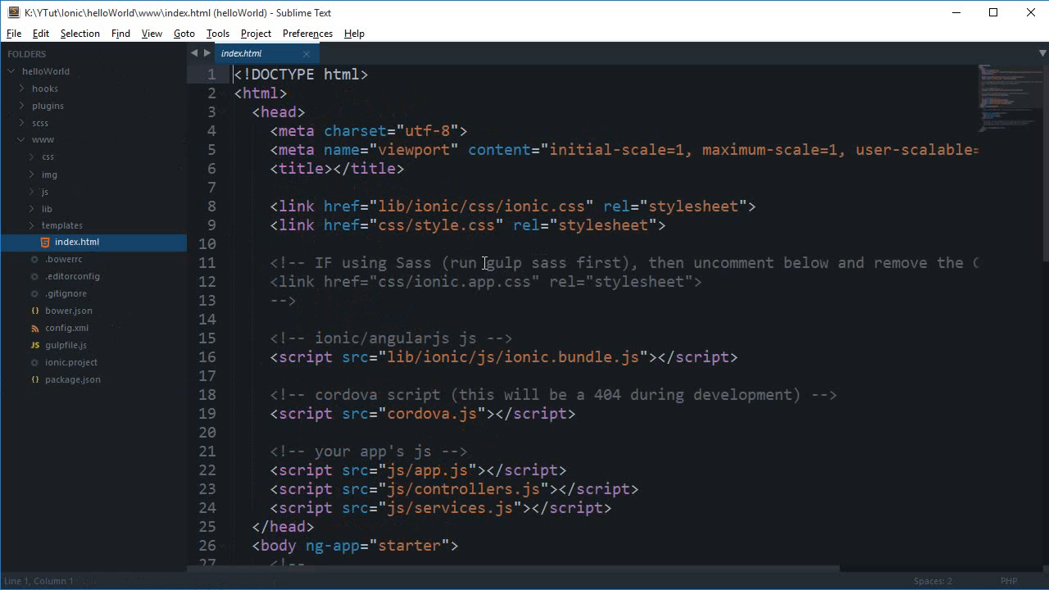
{"action": "scroll", "scroll_direction": "down", "scroll_amount": 3}
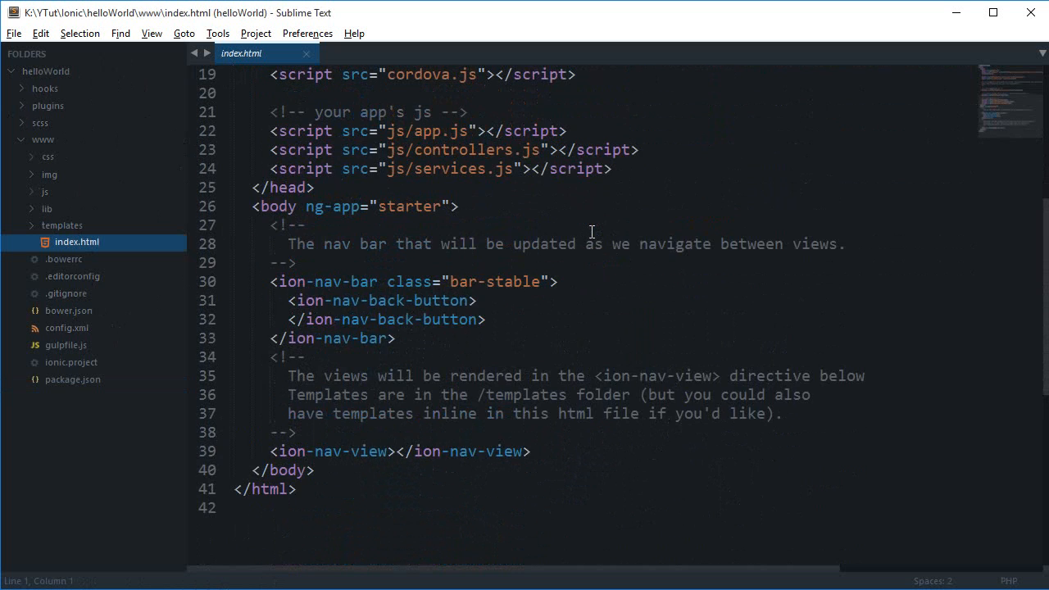
{"action": "scroll", "scroll_direction": "up", "scroll_amount": 3}
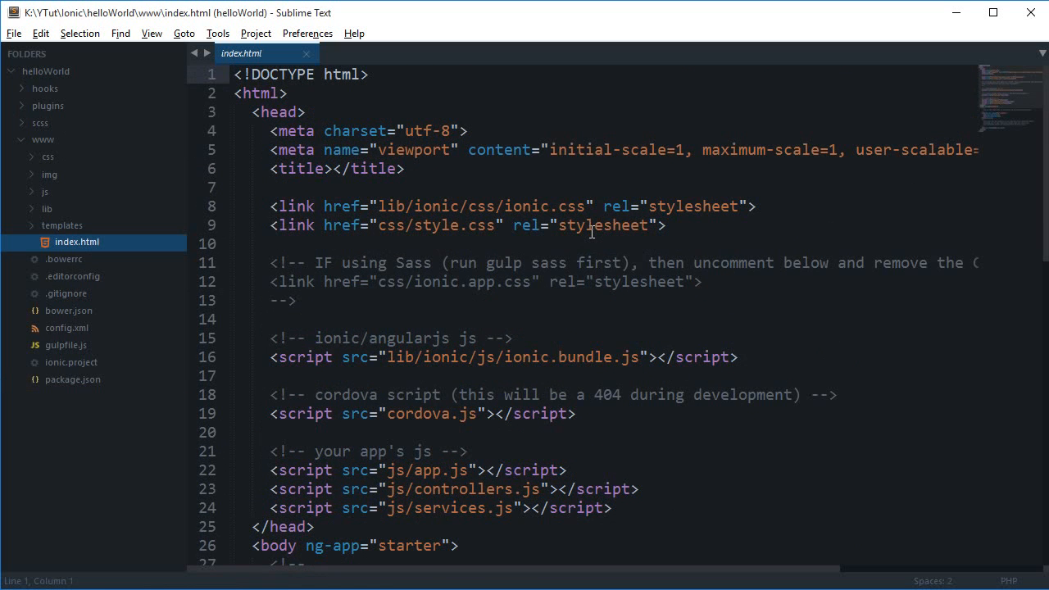